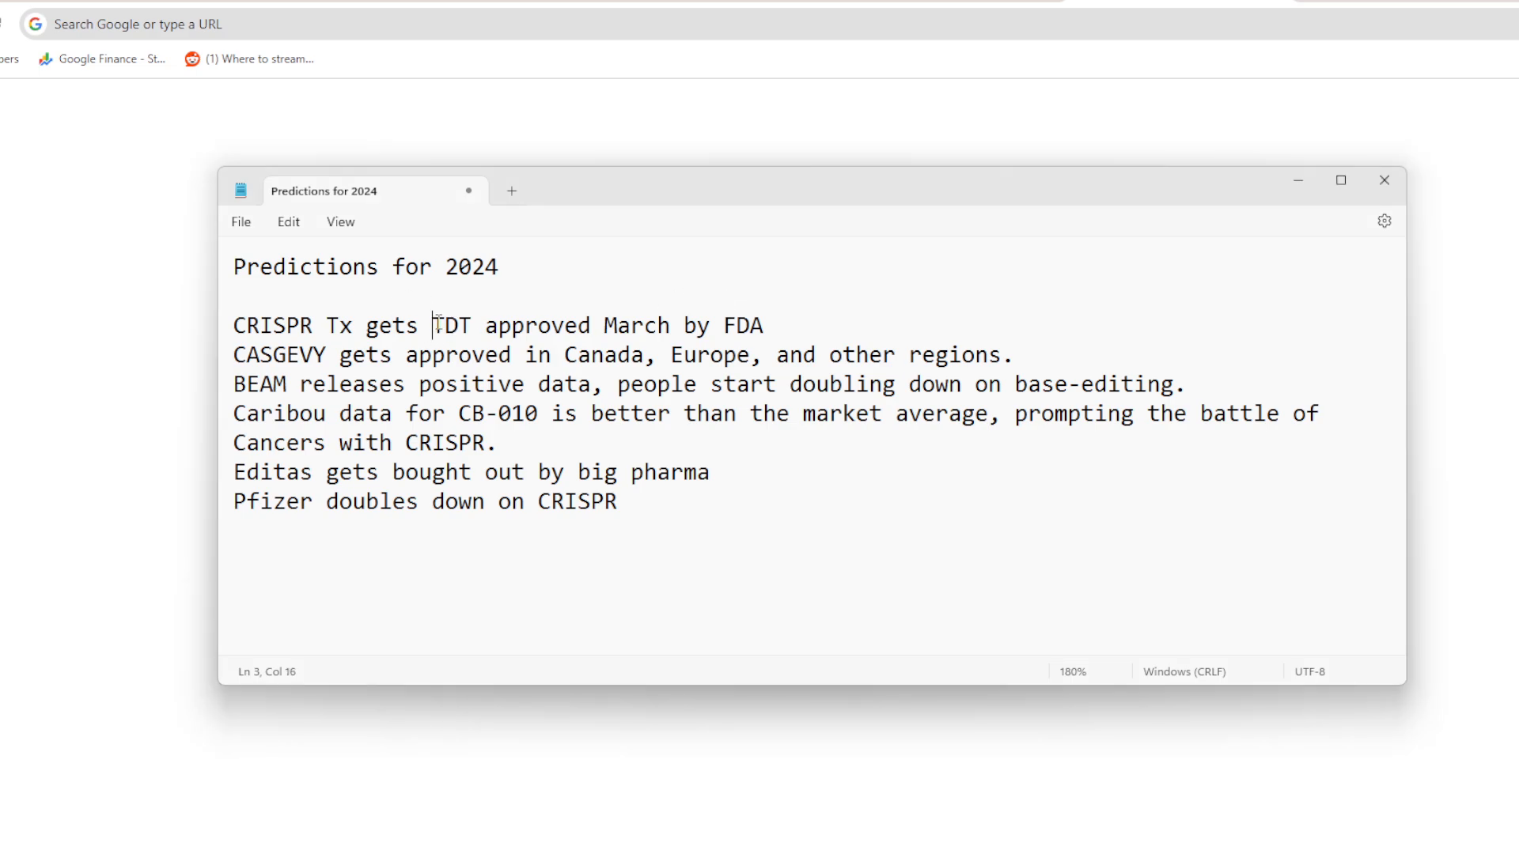
Step: Select a word in the CRISPR Tx prediction line to insert 'by' before March
double_click(449, 324)
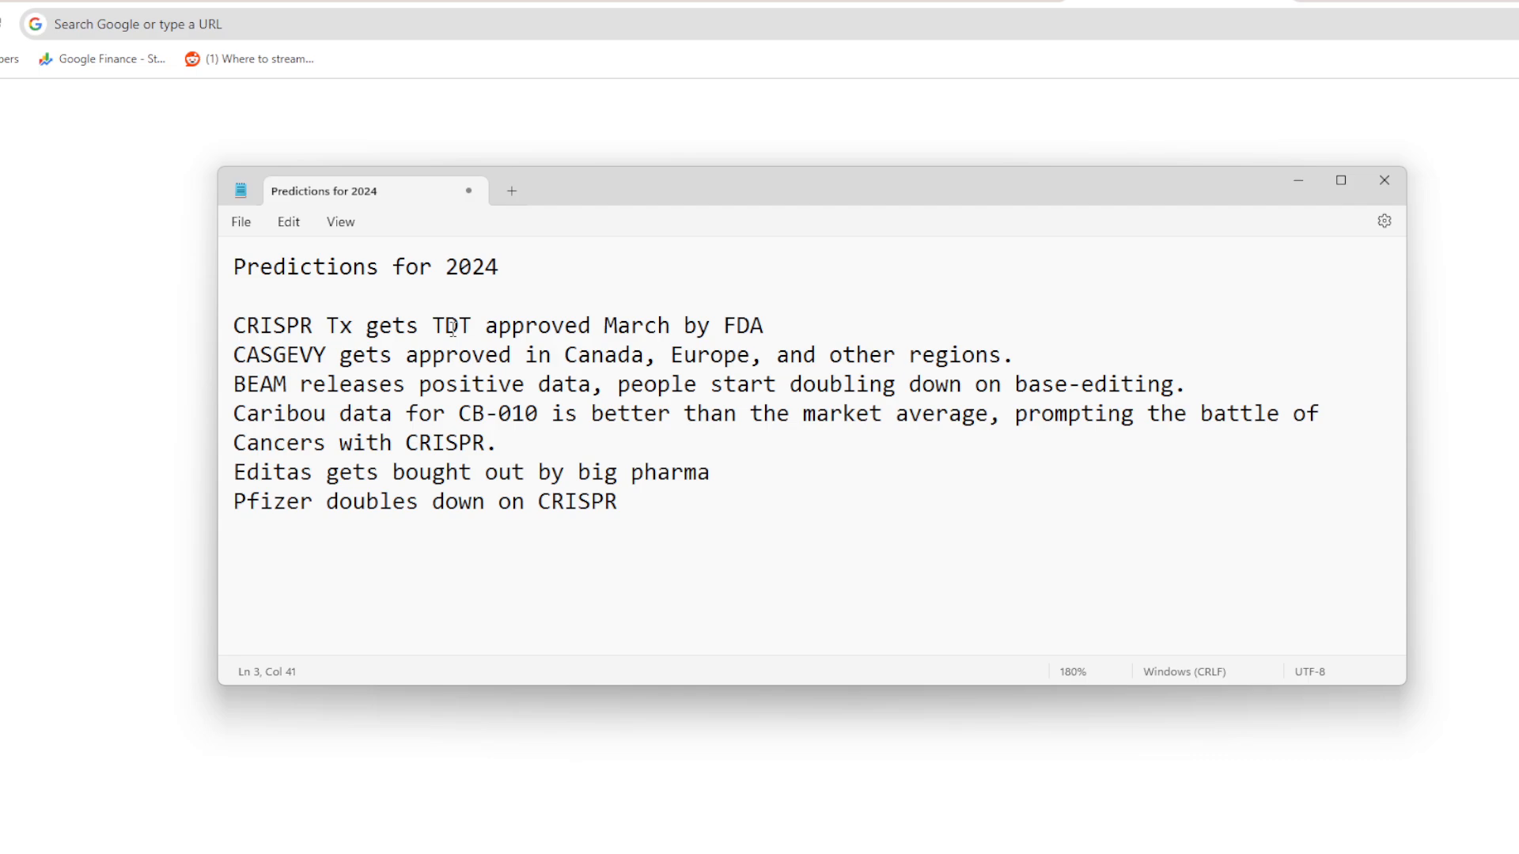
mouse_move(617, 320)
text(by )
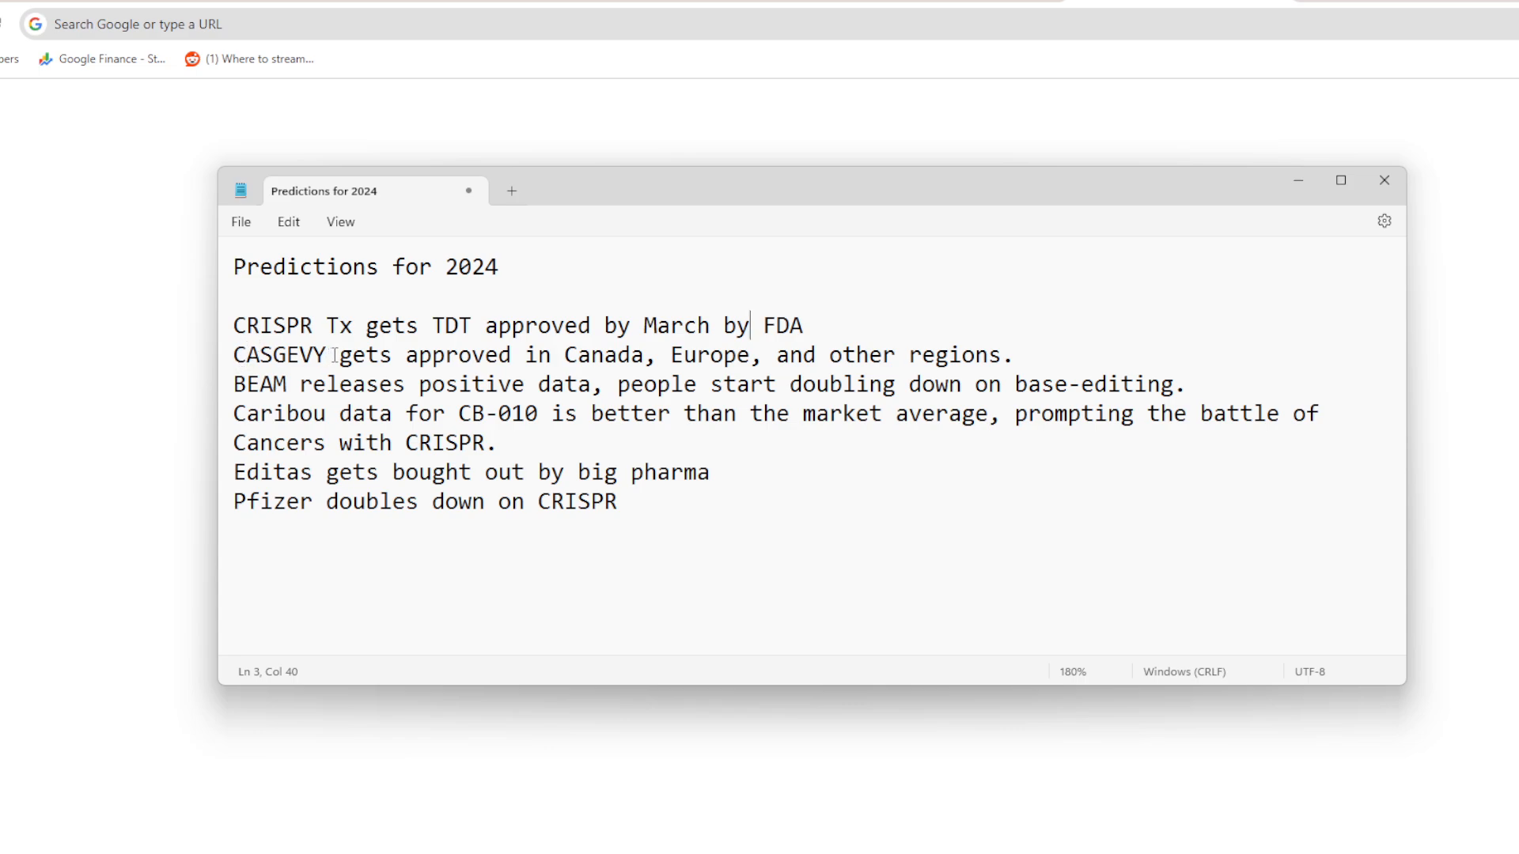
drag(556, 354, 1011, 384)
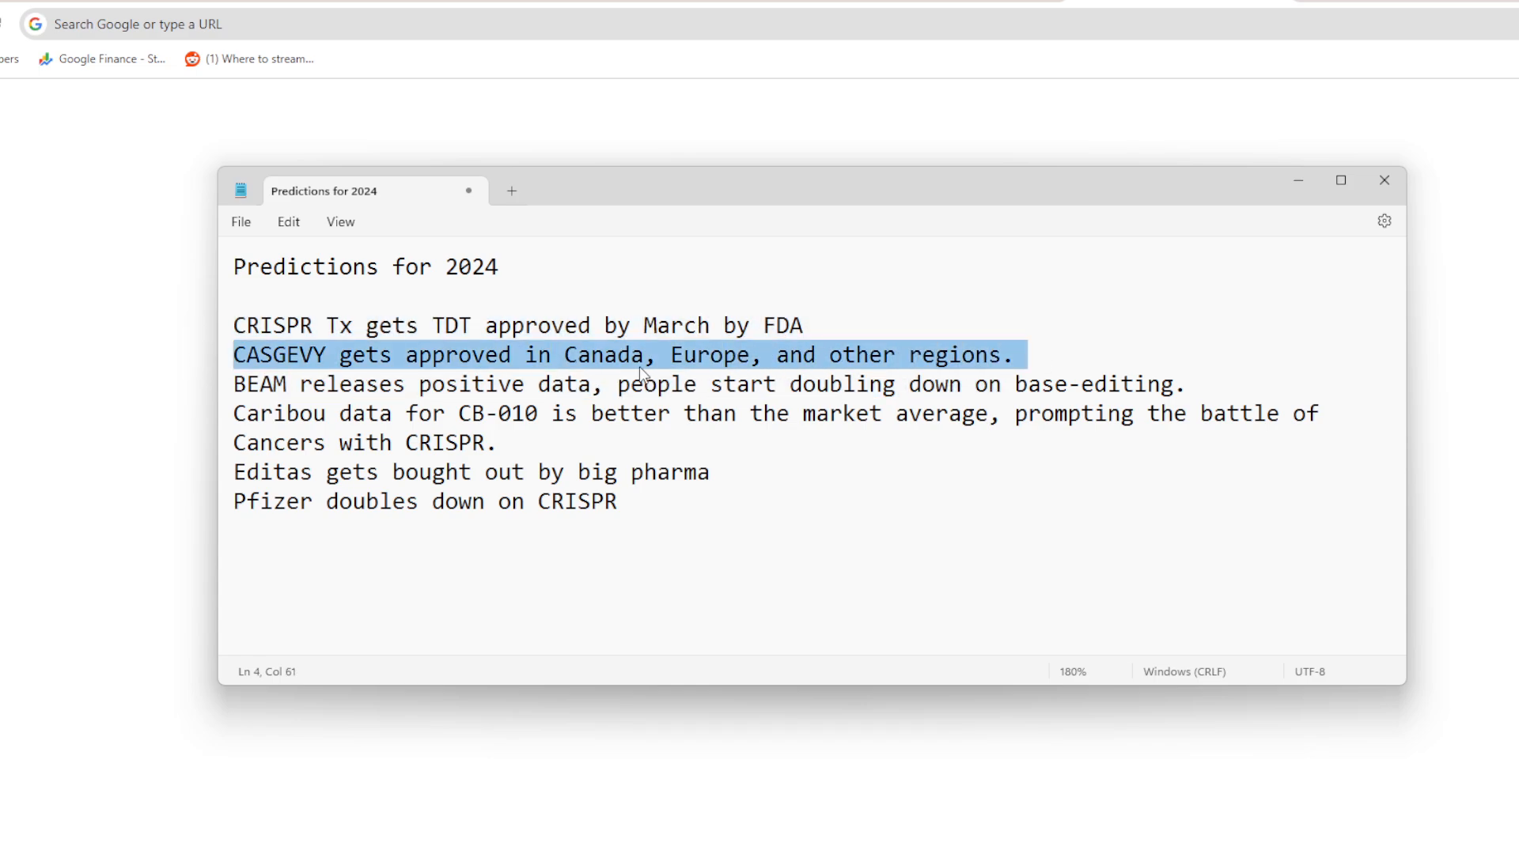
mouse_move(686, 384)
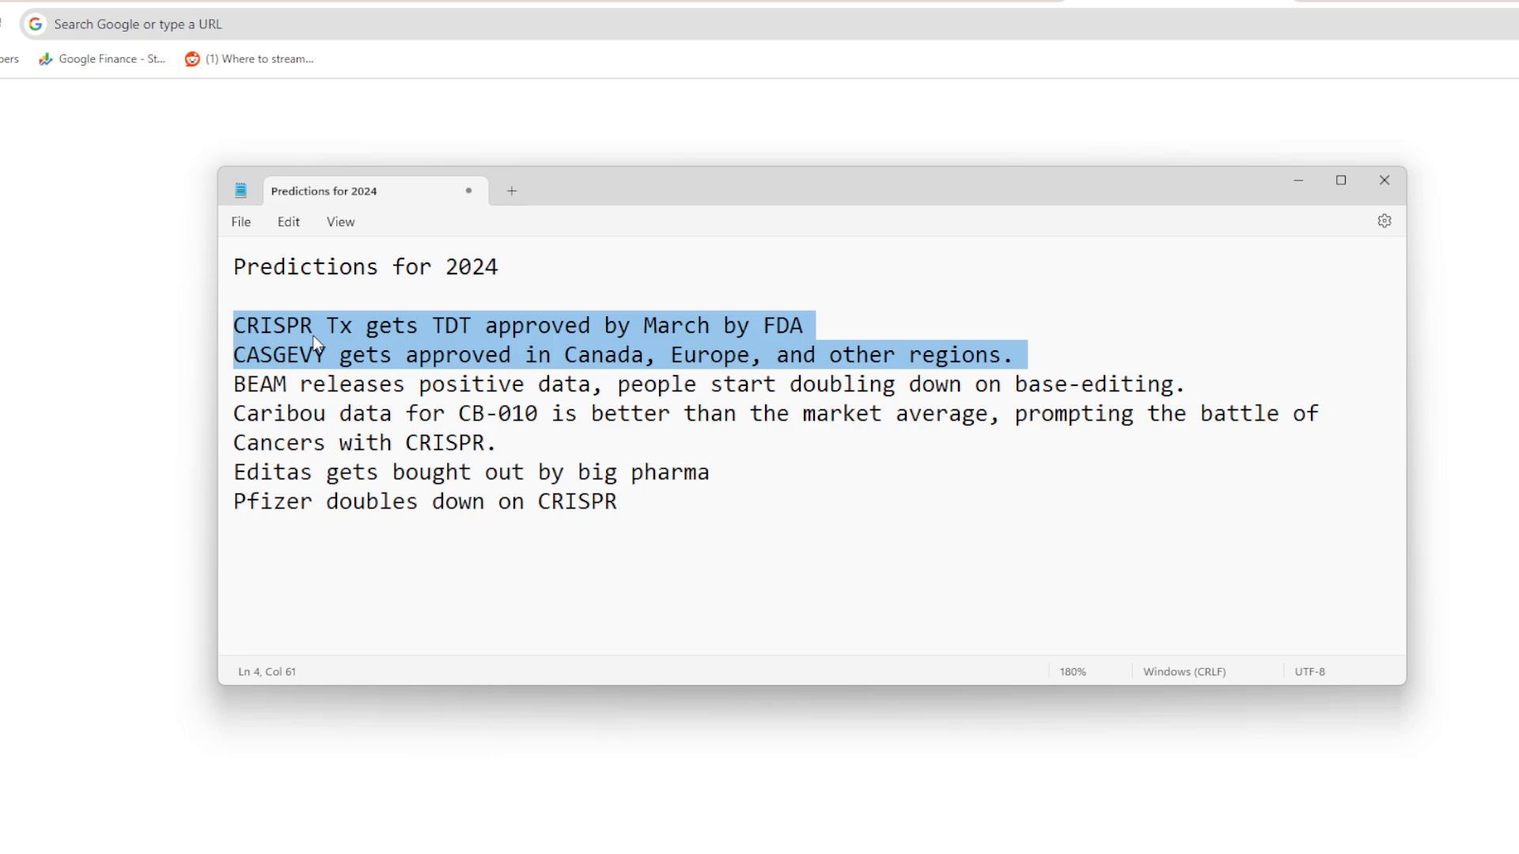
mouse_move(821, 381)
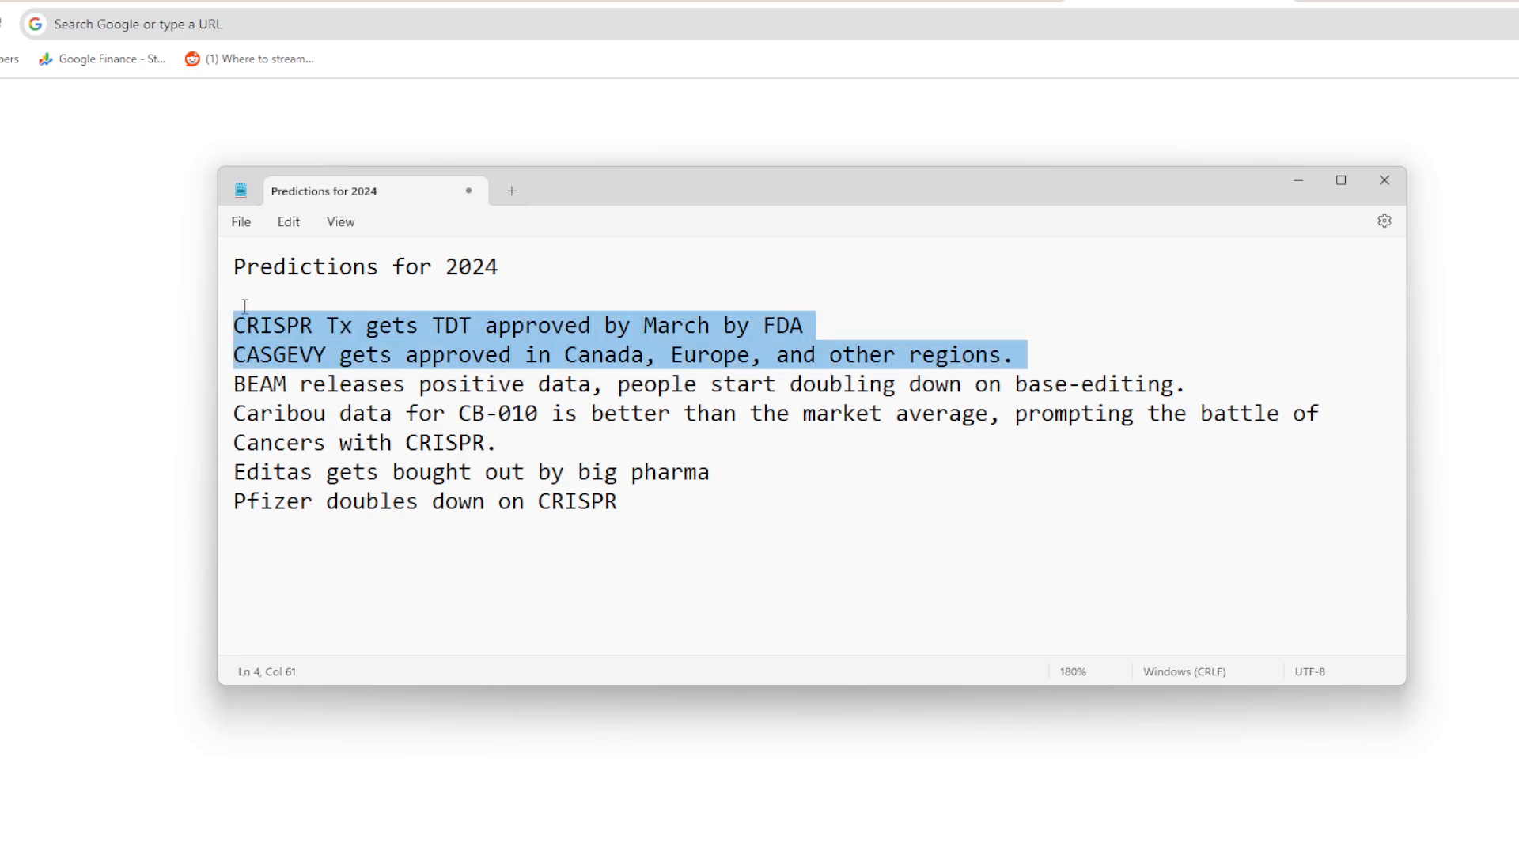
Step: Break the line after the CASGEVY prediction and briefly highlight parts of the first two lines
click(1030, 355)
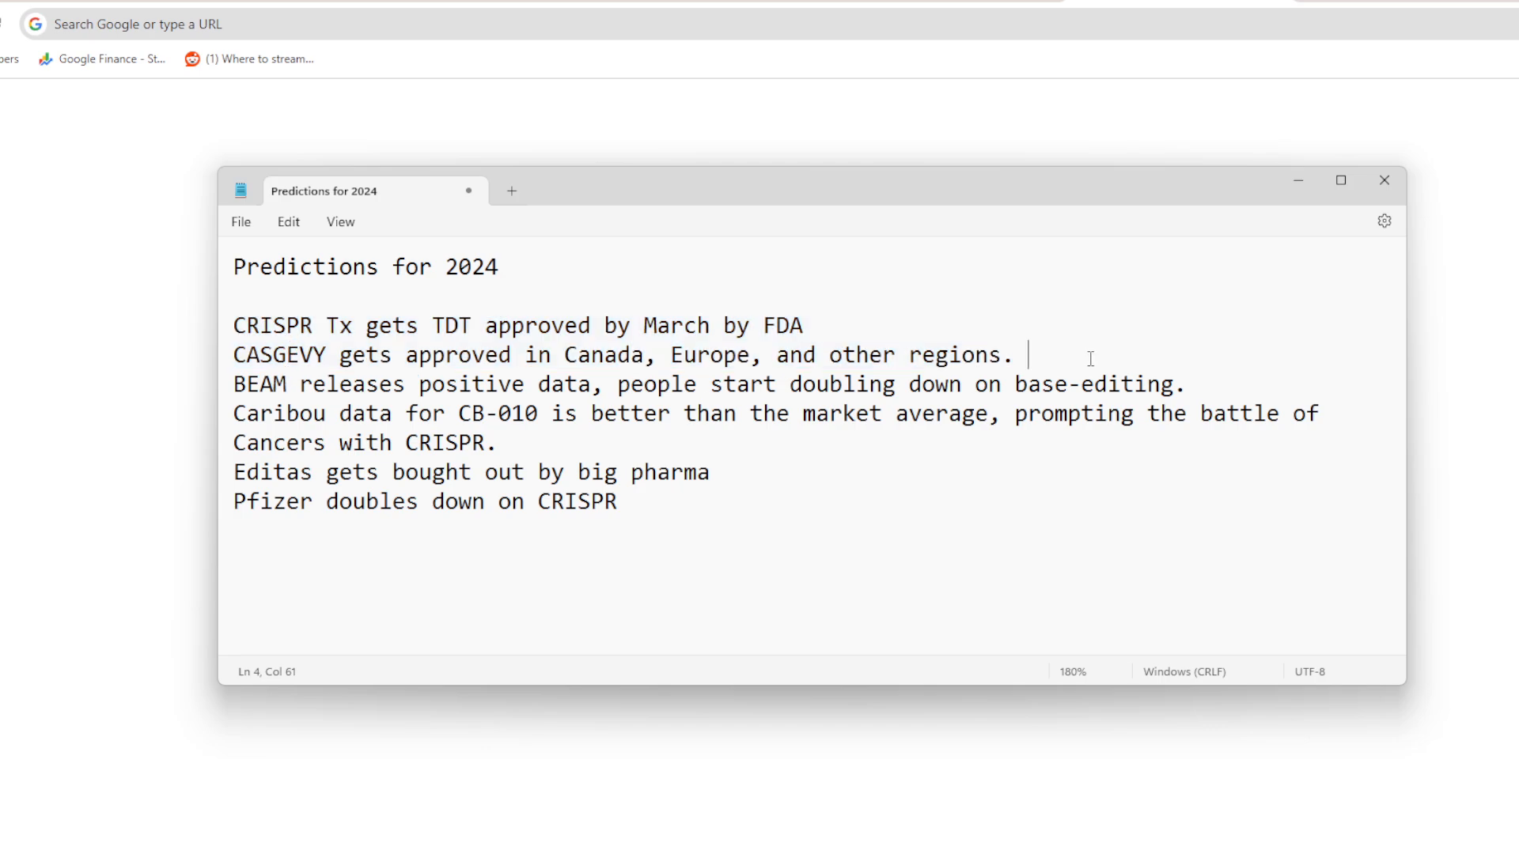
mouse_move(316, 407)
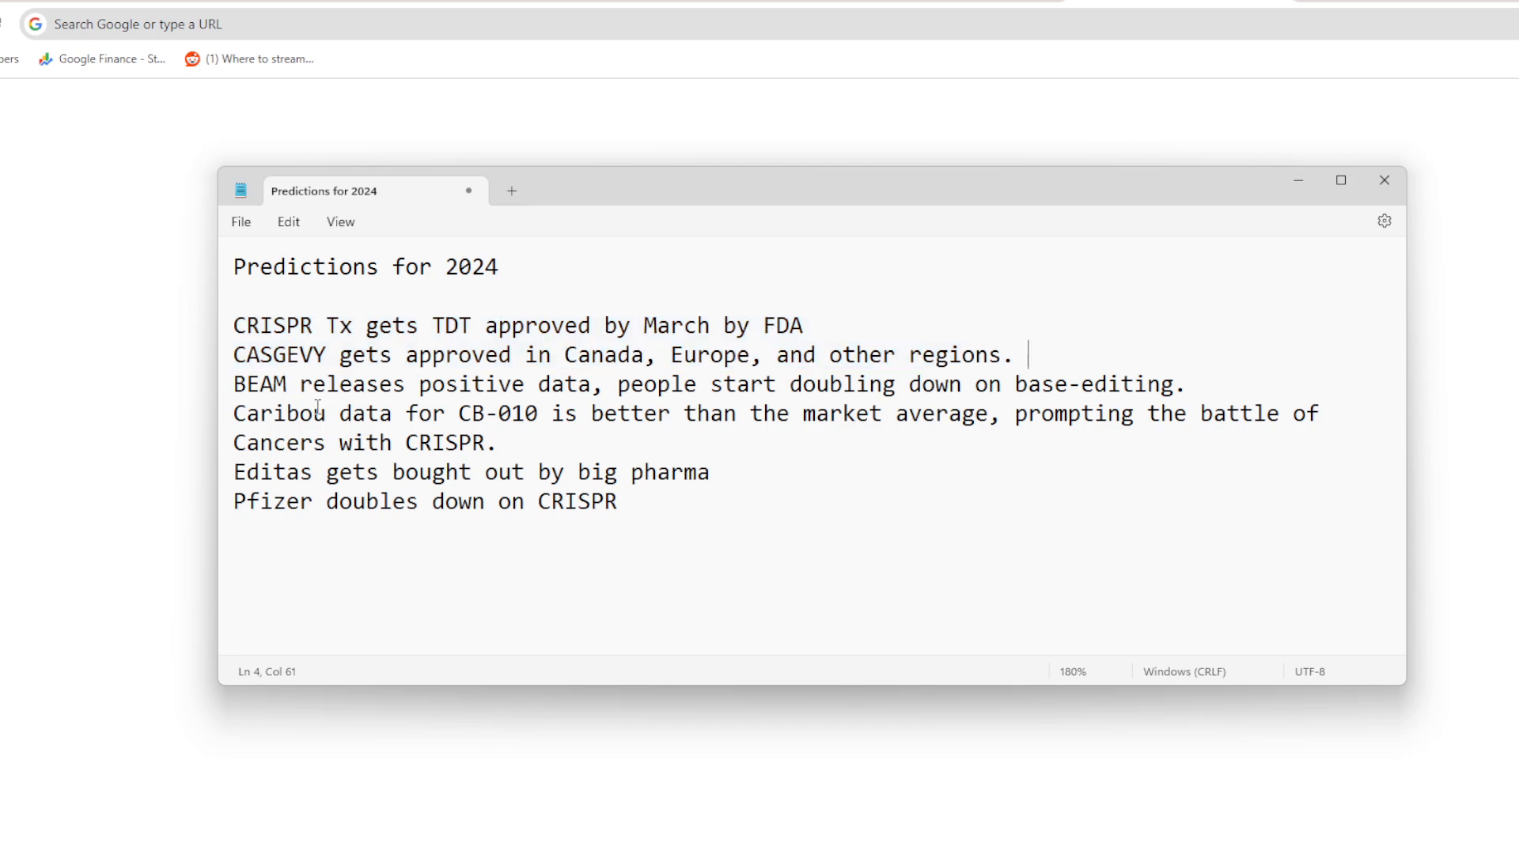
key(Backspace)
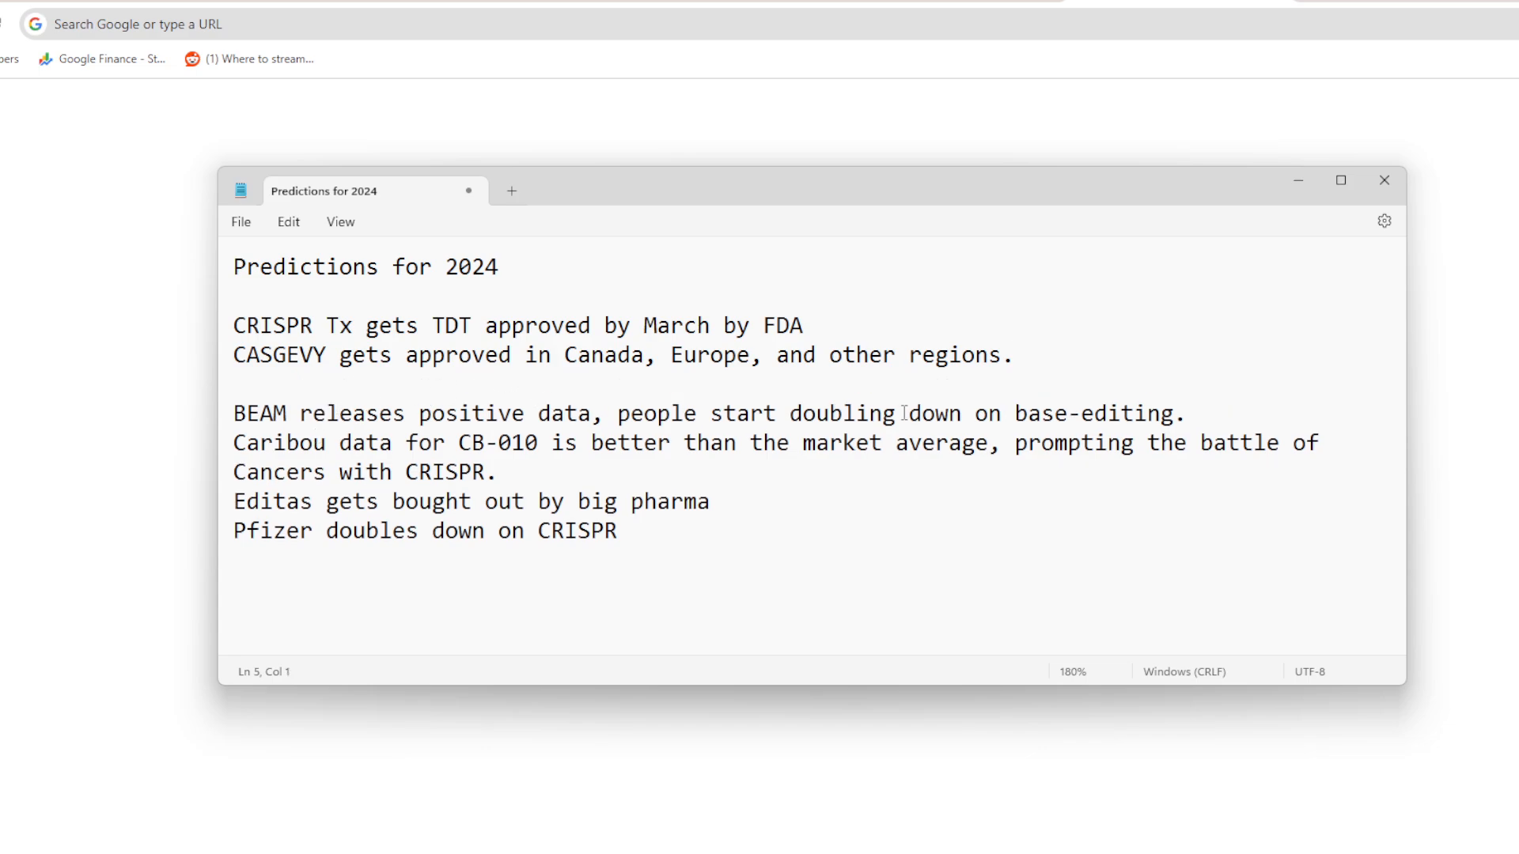
drag(419, 325, 562, 355)
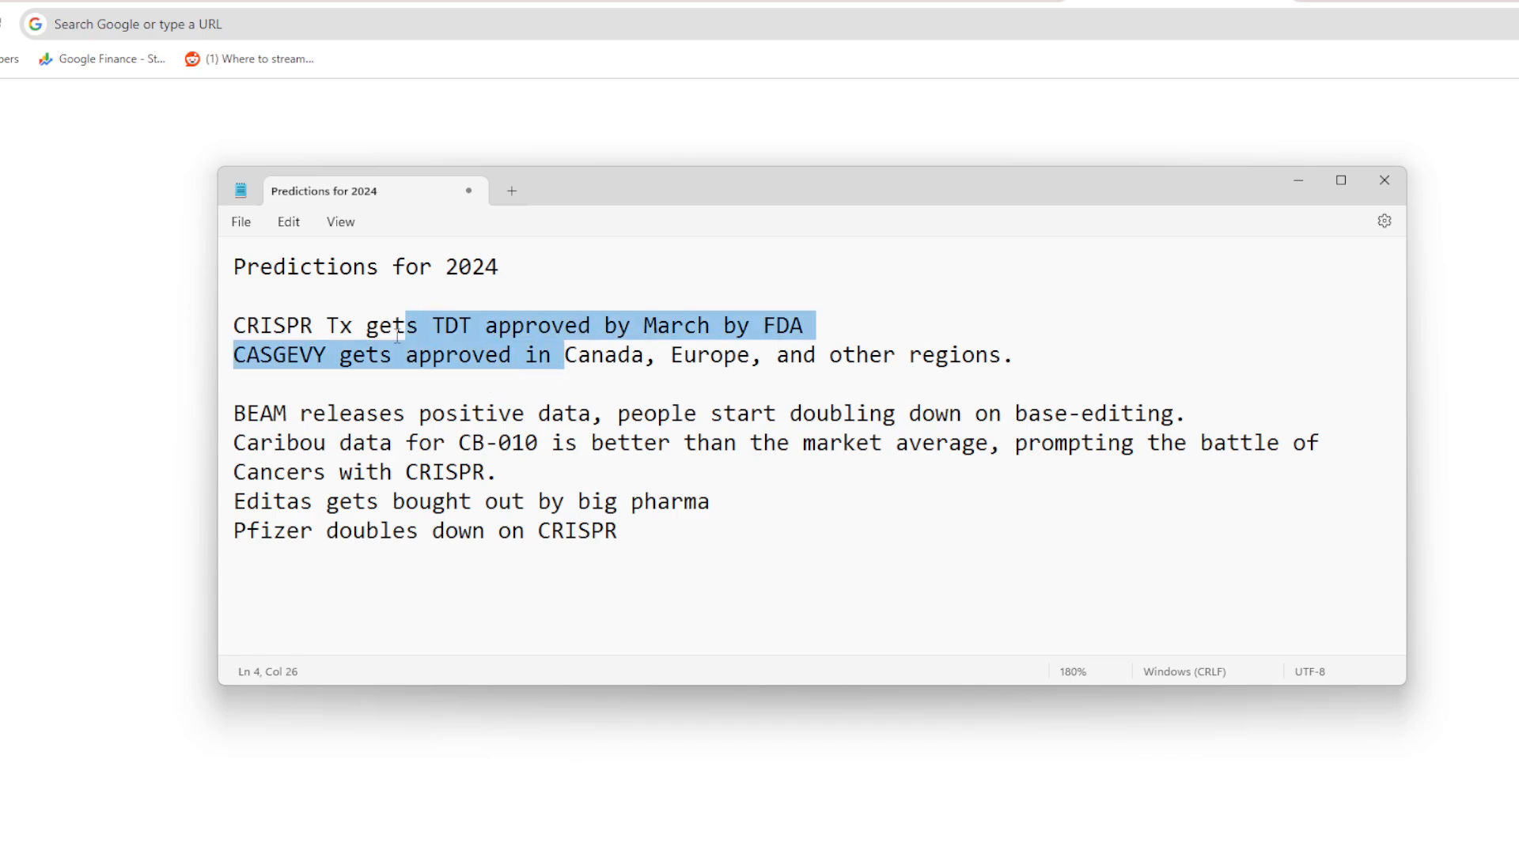
click(391, 354)
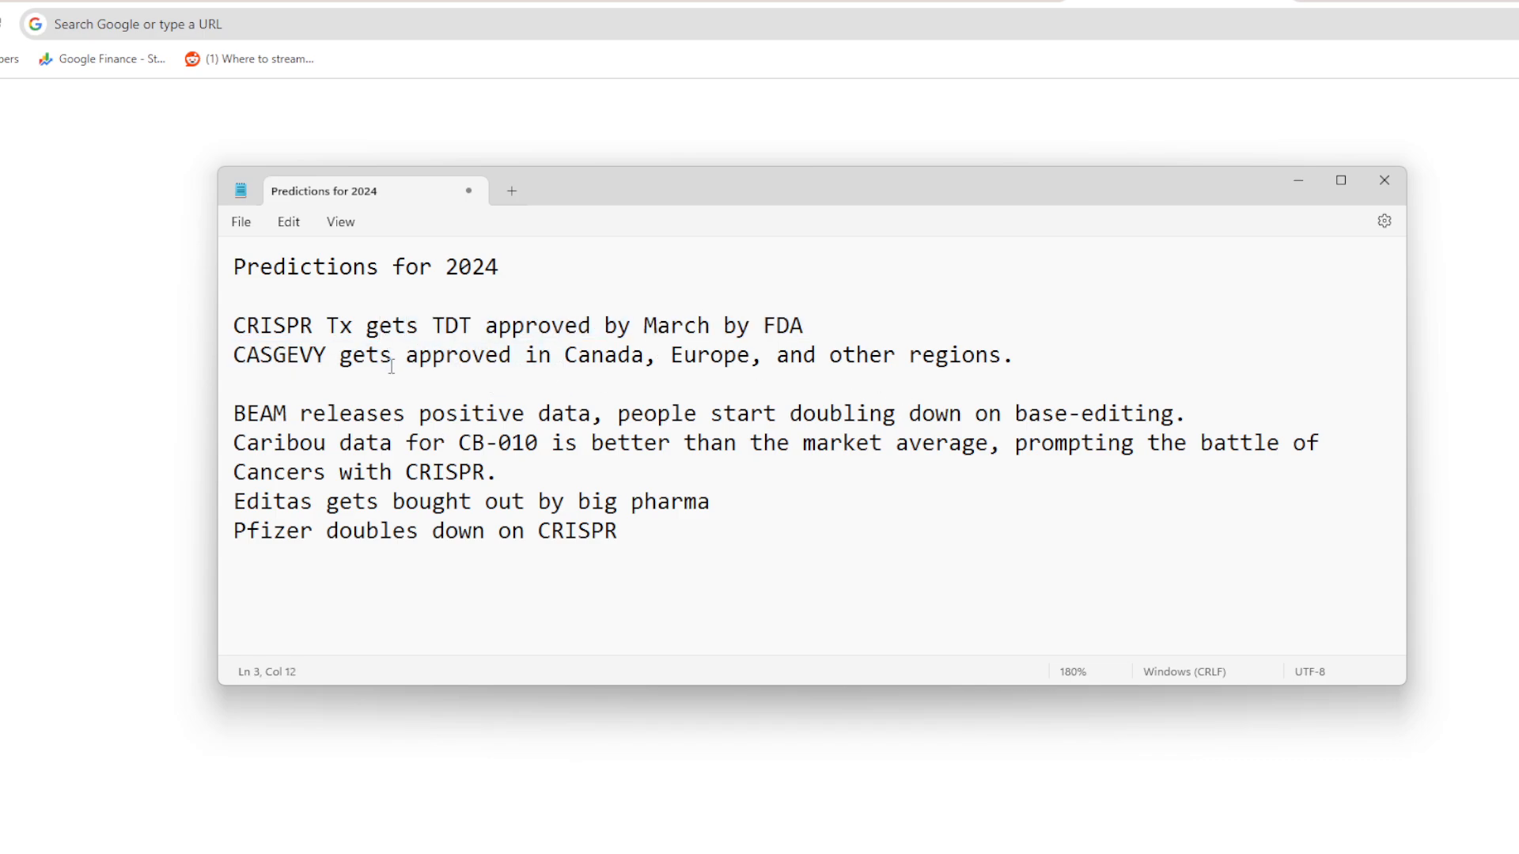
drag(812, 325, 1015, 354)
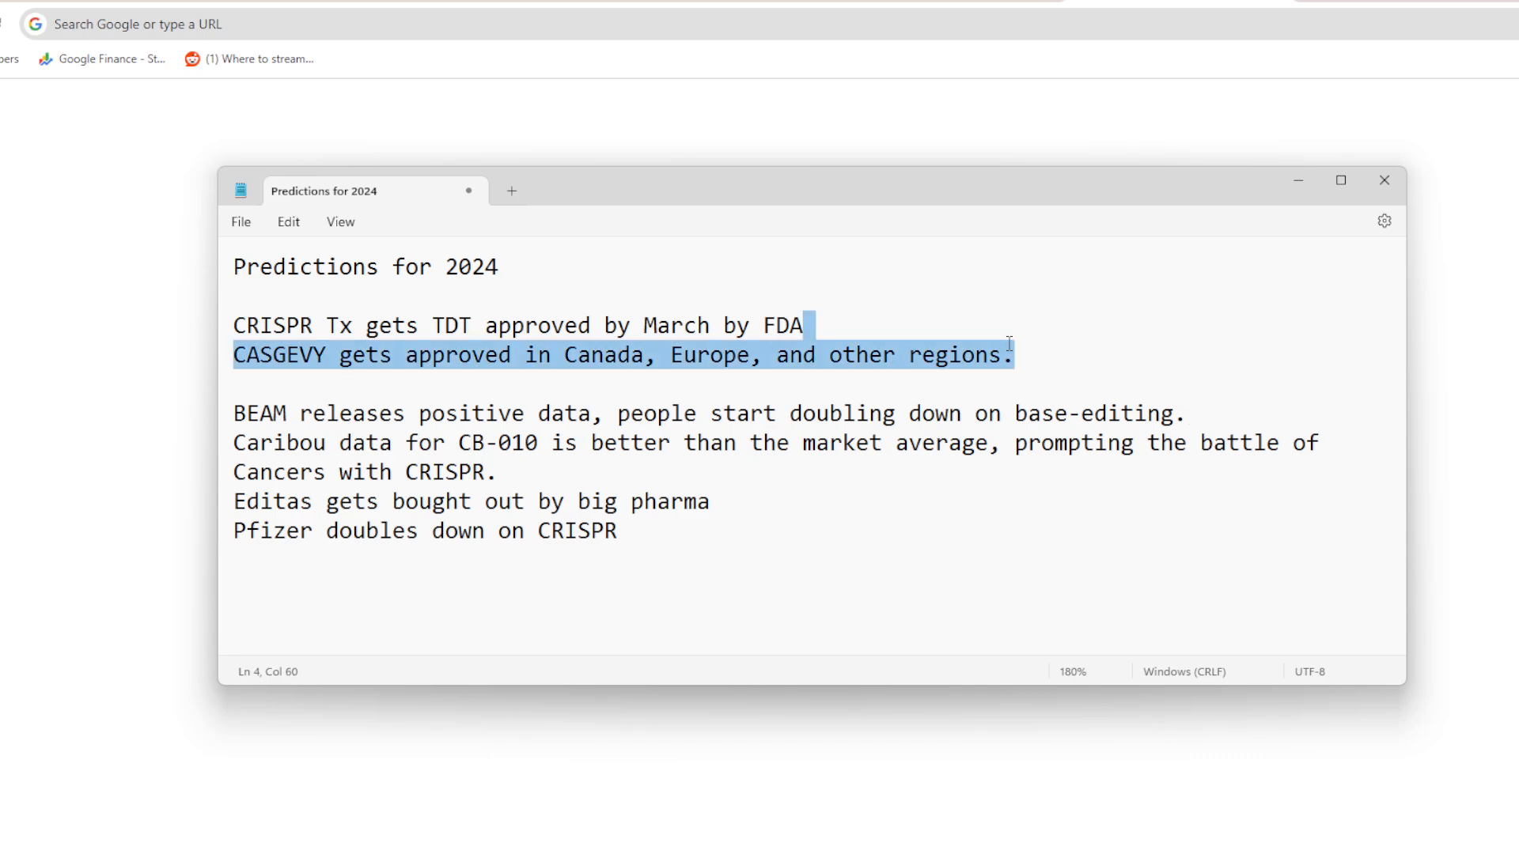
click(241, 354)
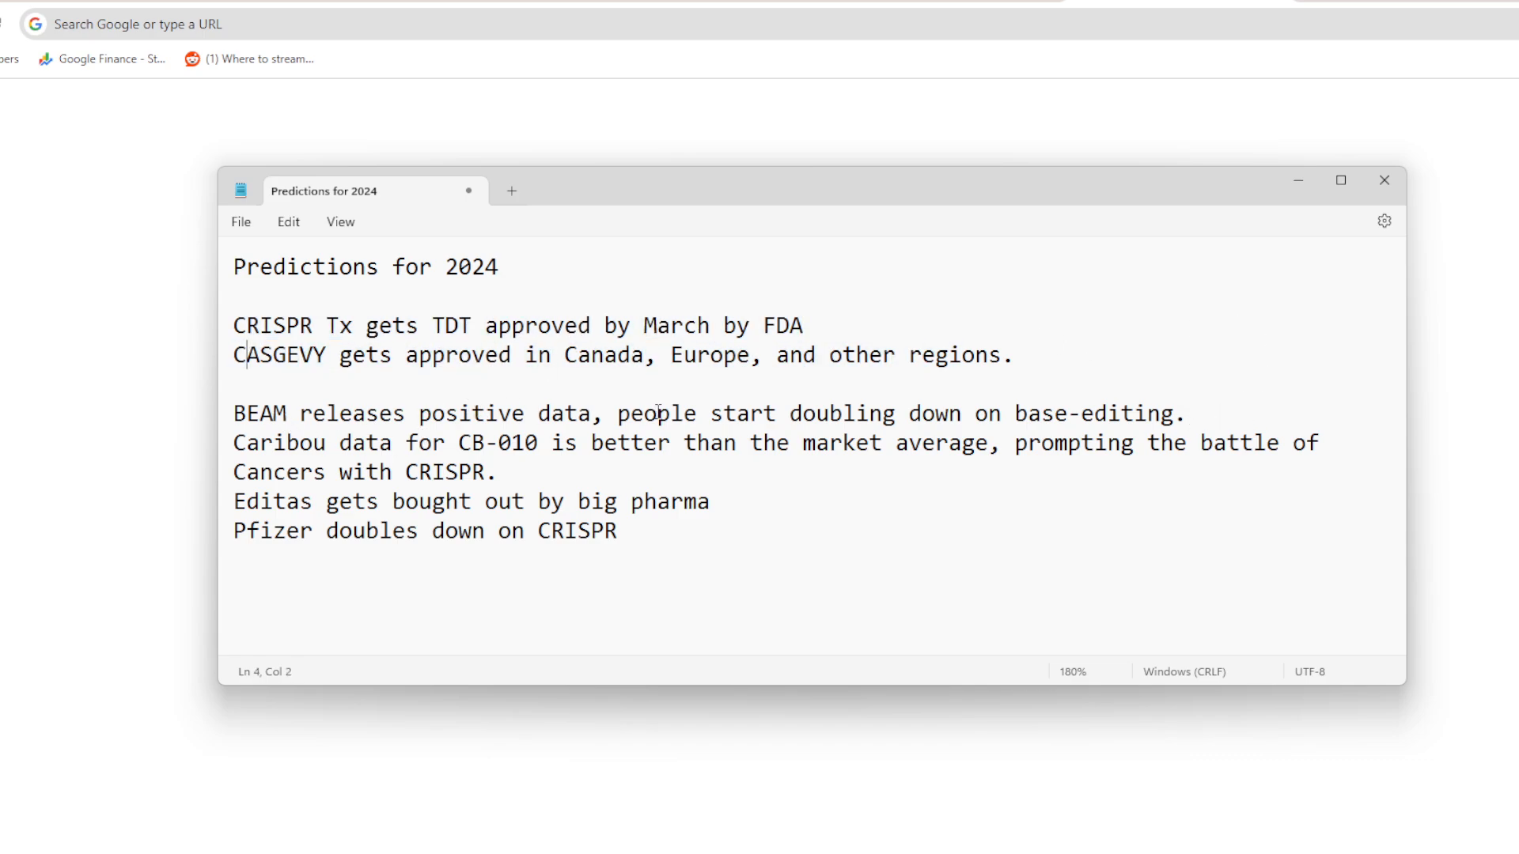
drag(659, 414, 1172, 413)
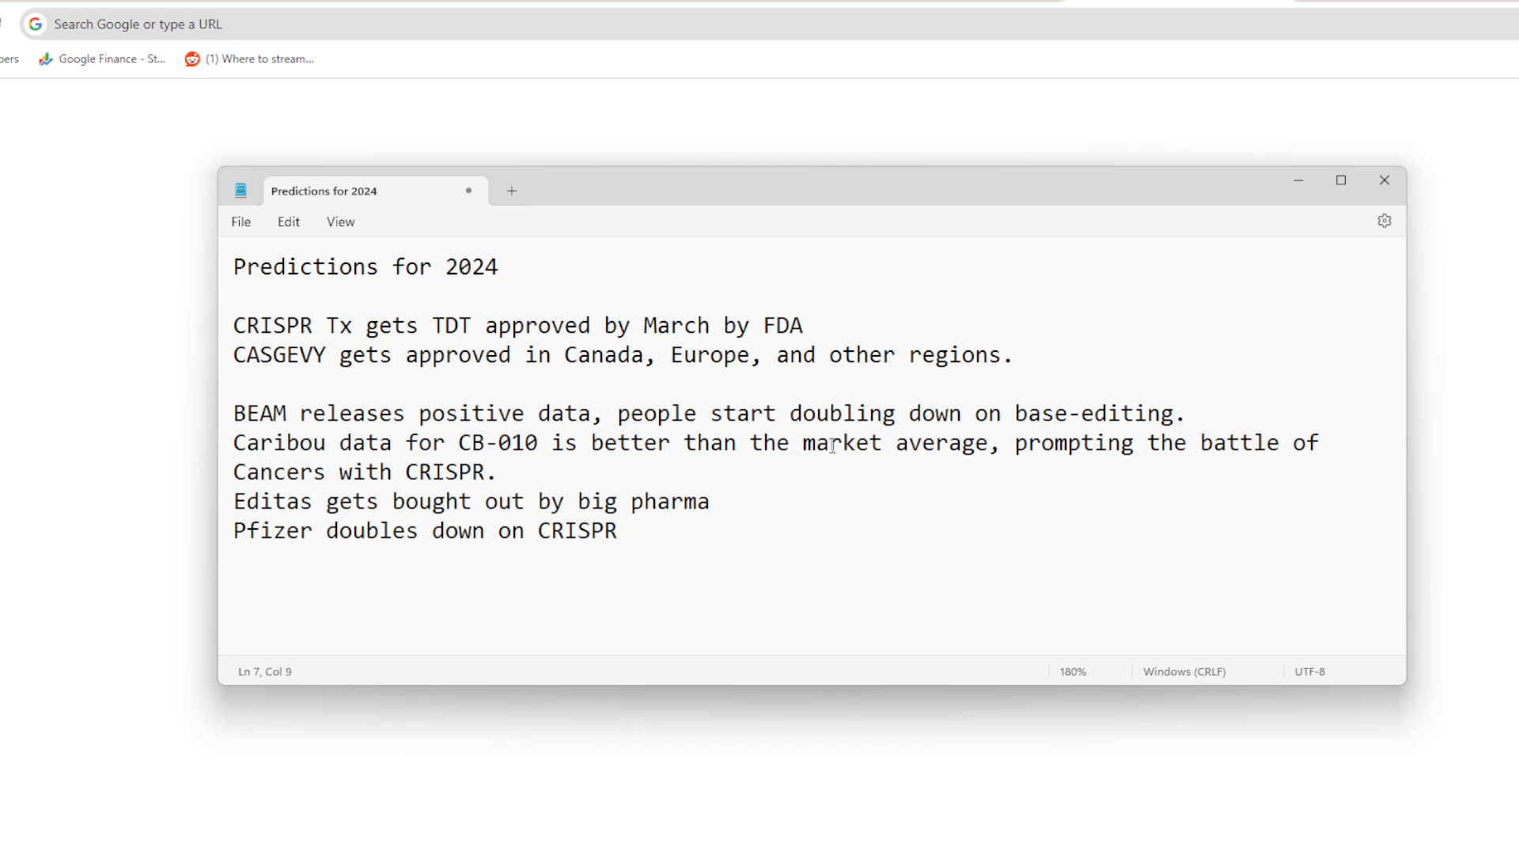
double_click(549, 502)
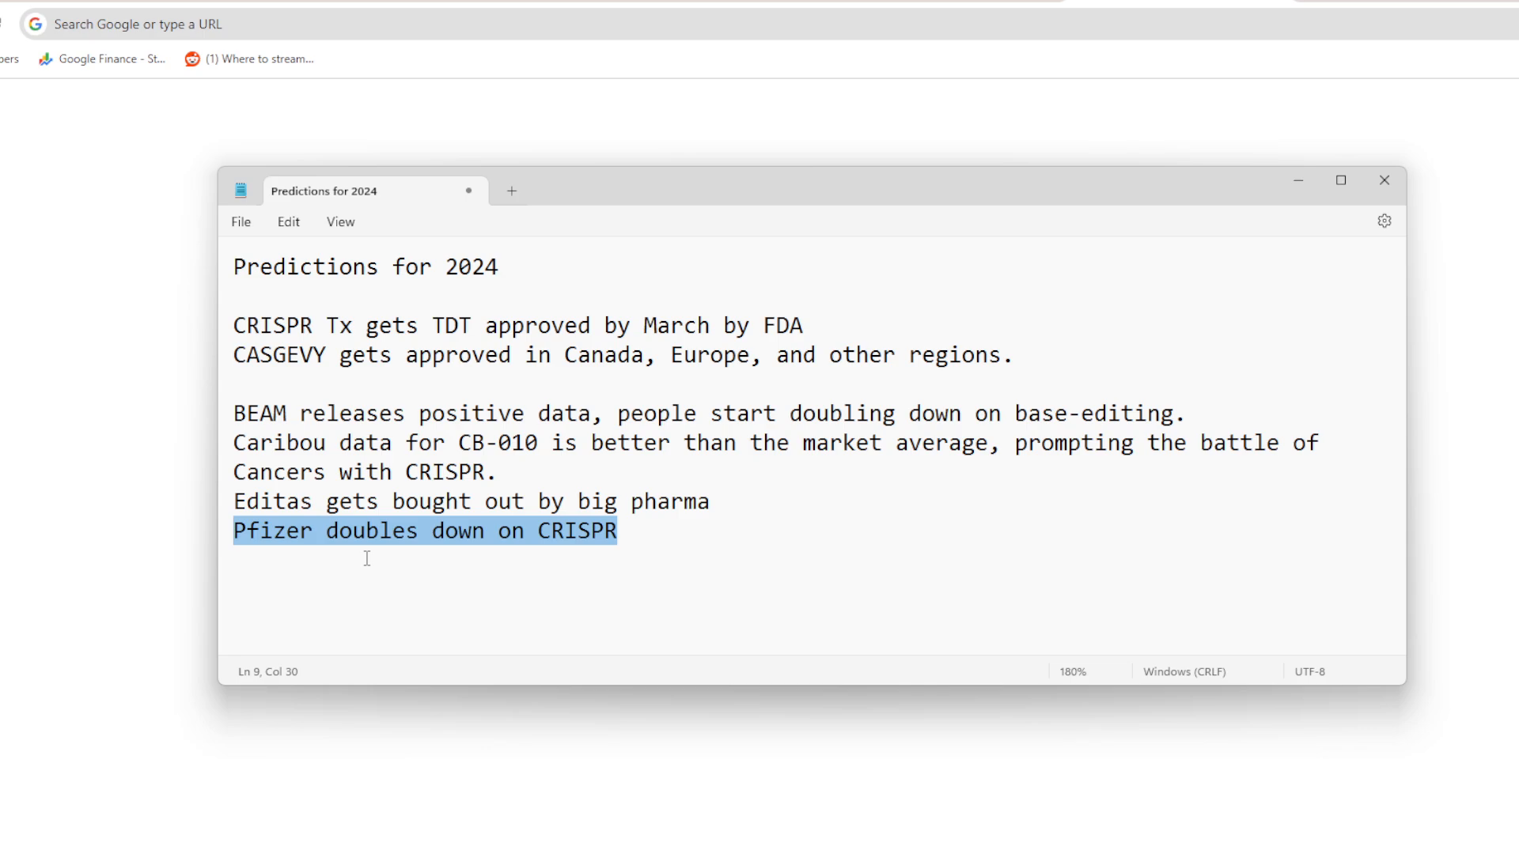
Step: Append the line 'Regeneron doubles down on NTLA programs, NTLA-2002 specifically' to the list
click(698, 553)
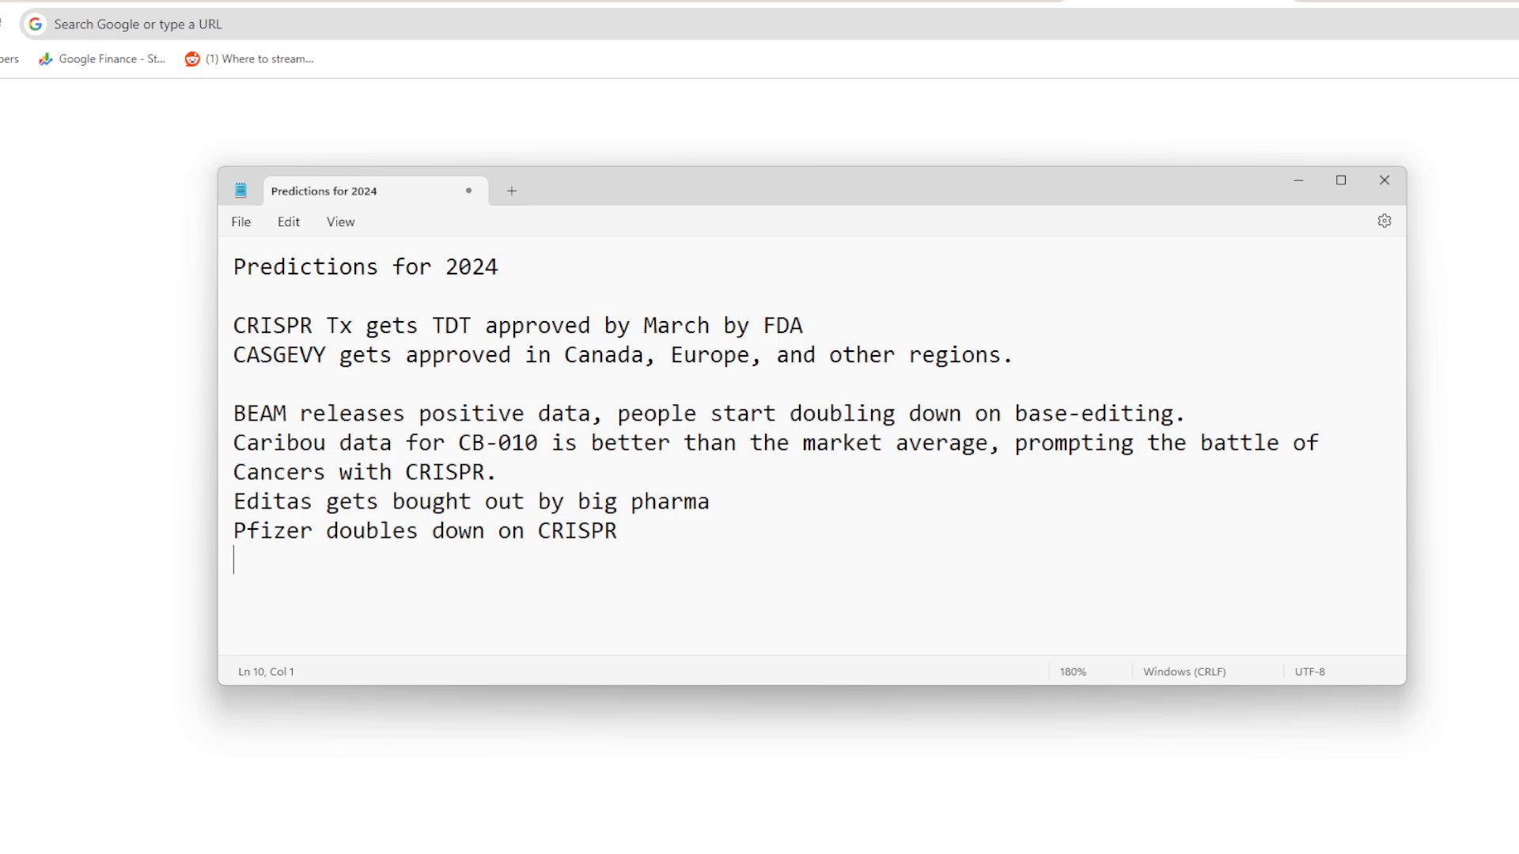
text(Ren)
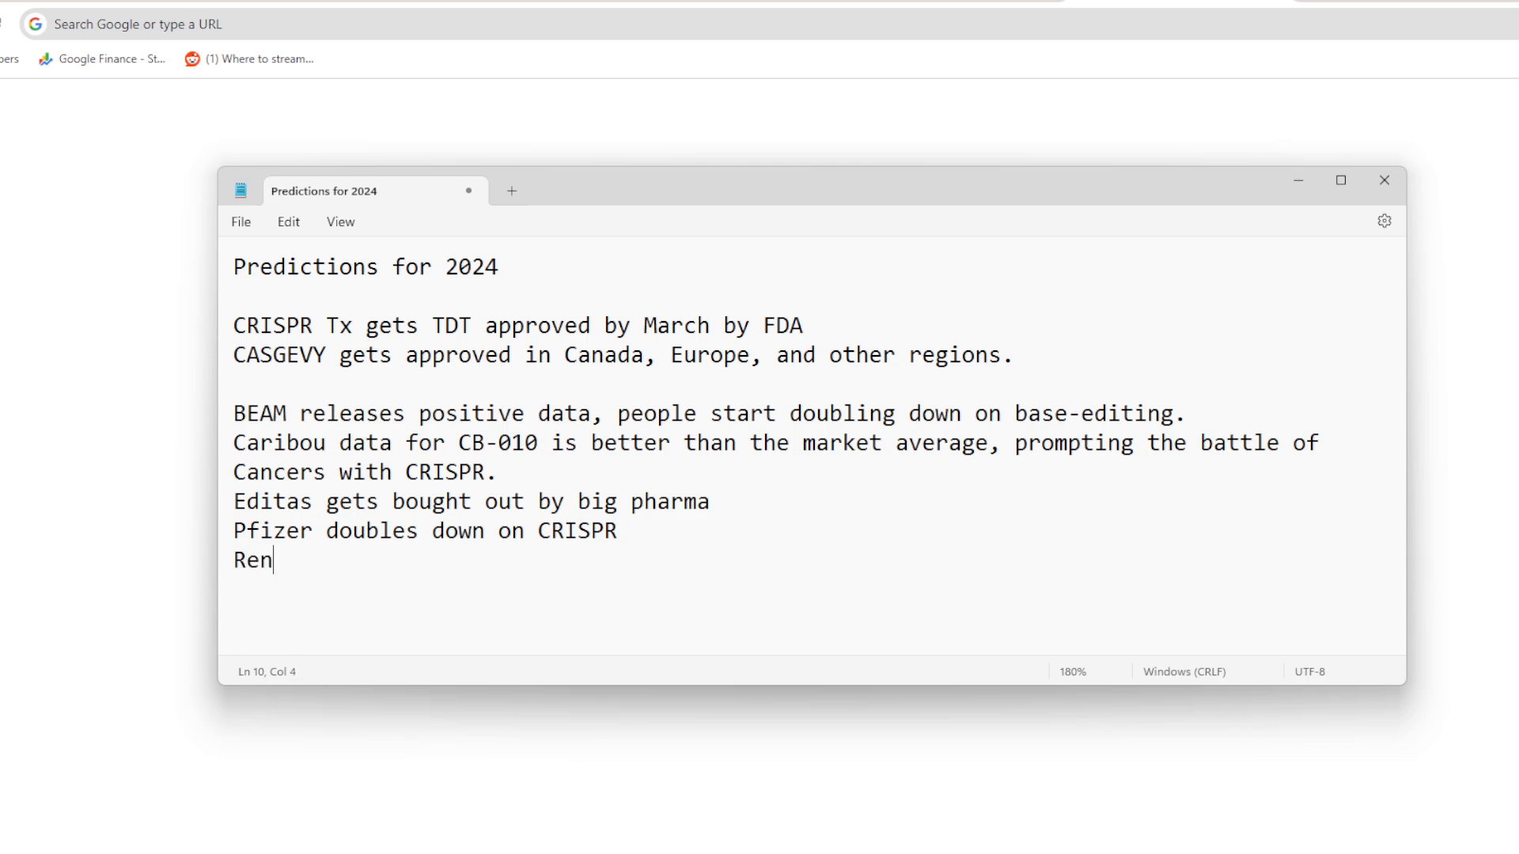
text(egeneron)
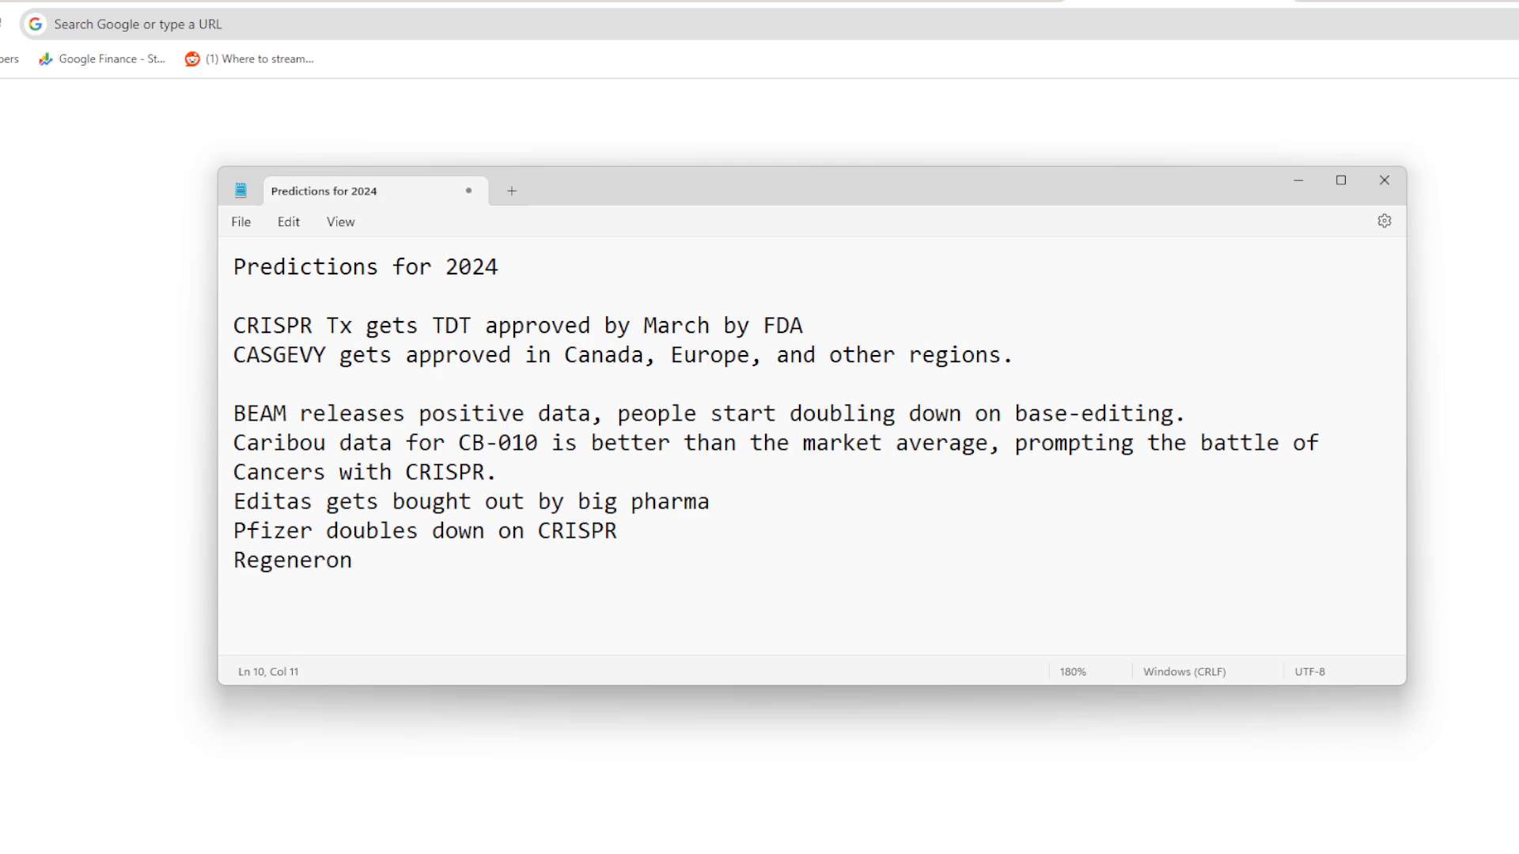
text(doubles down on NTLA programs,)
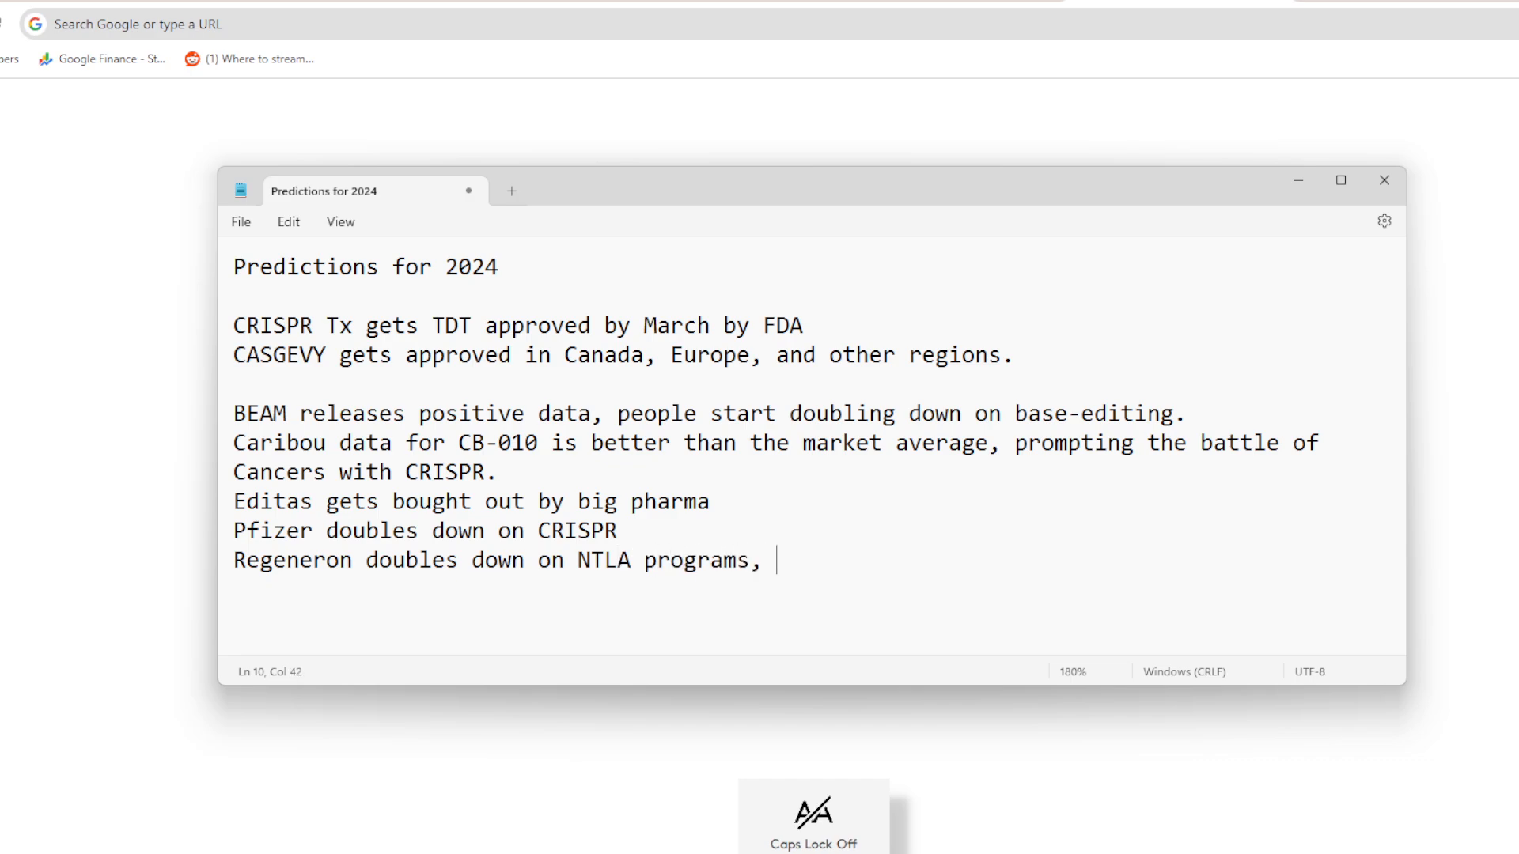
text(NTLA-2002)
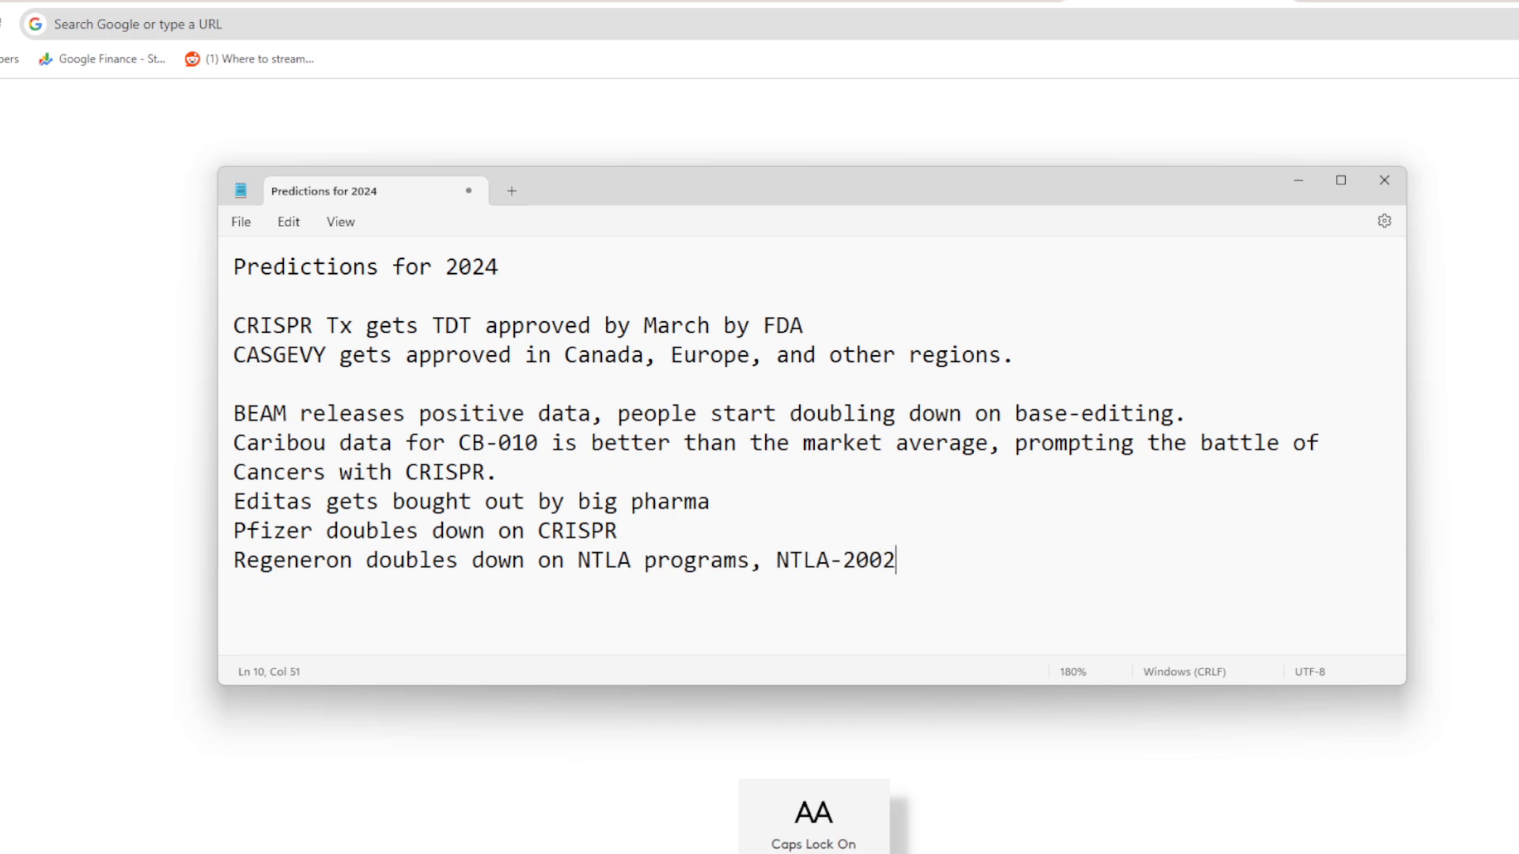
text(specifically)
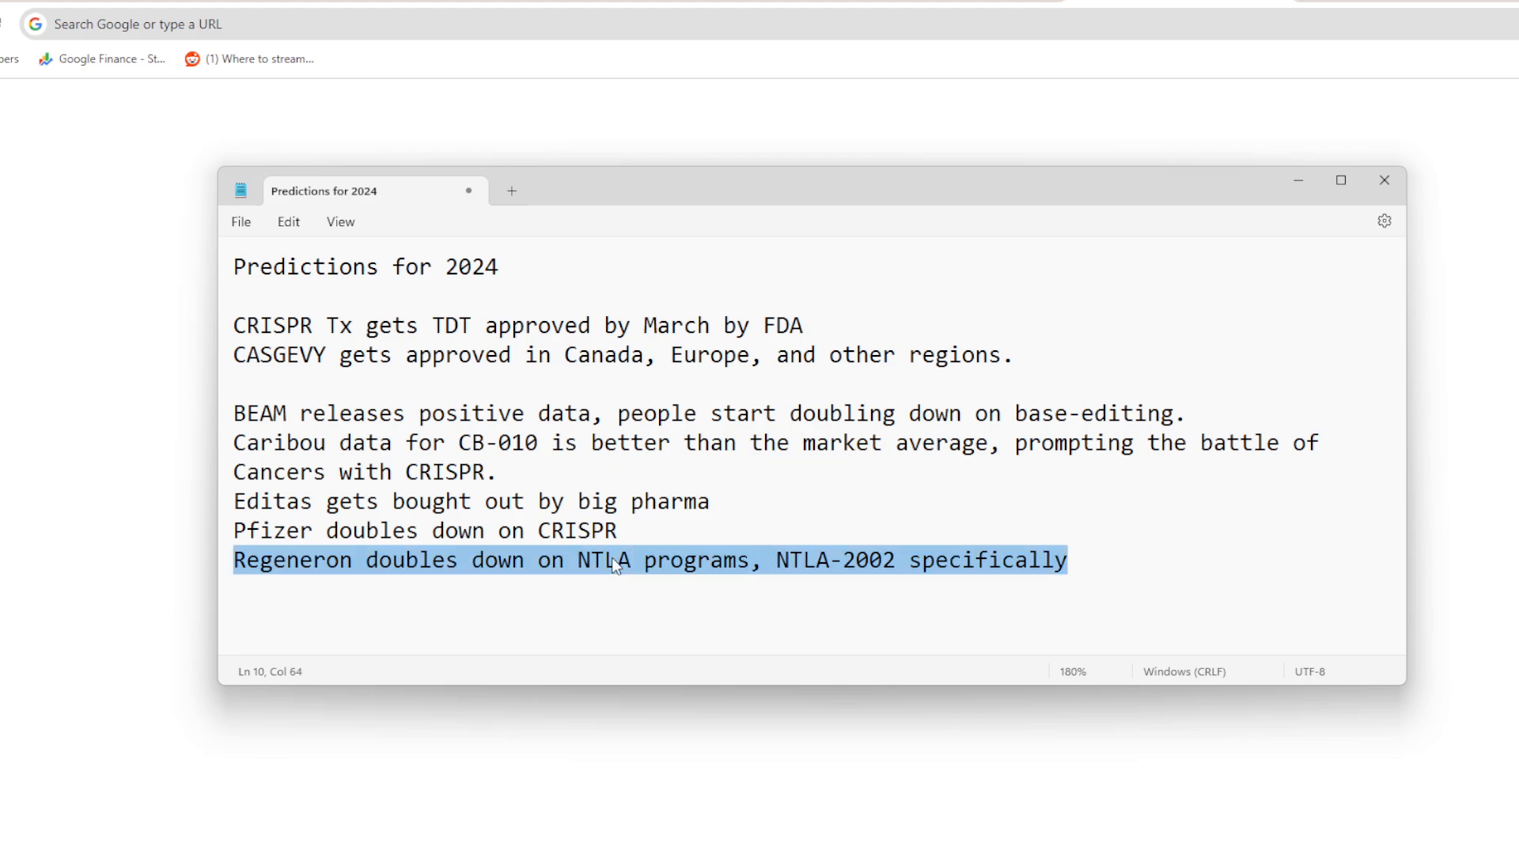
Step: Deselect the text and place the cursor at the end of the Regeneron line
click(552, 592)
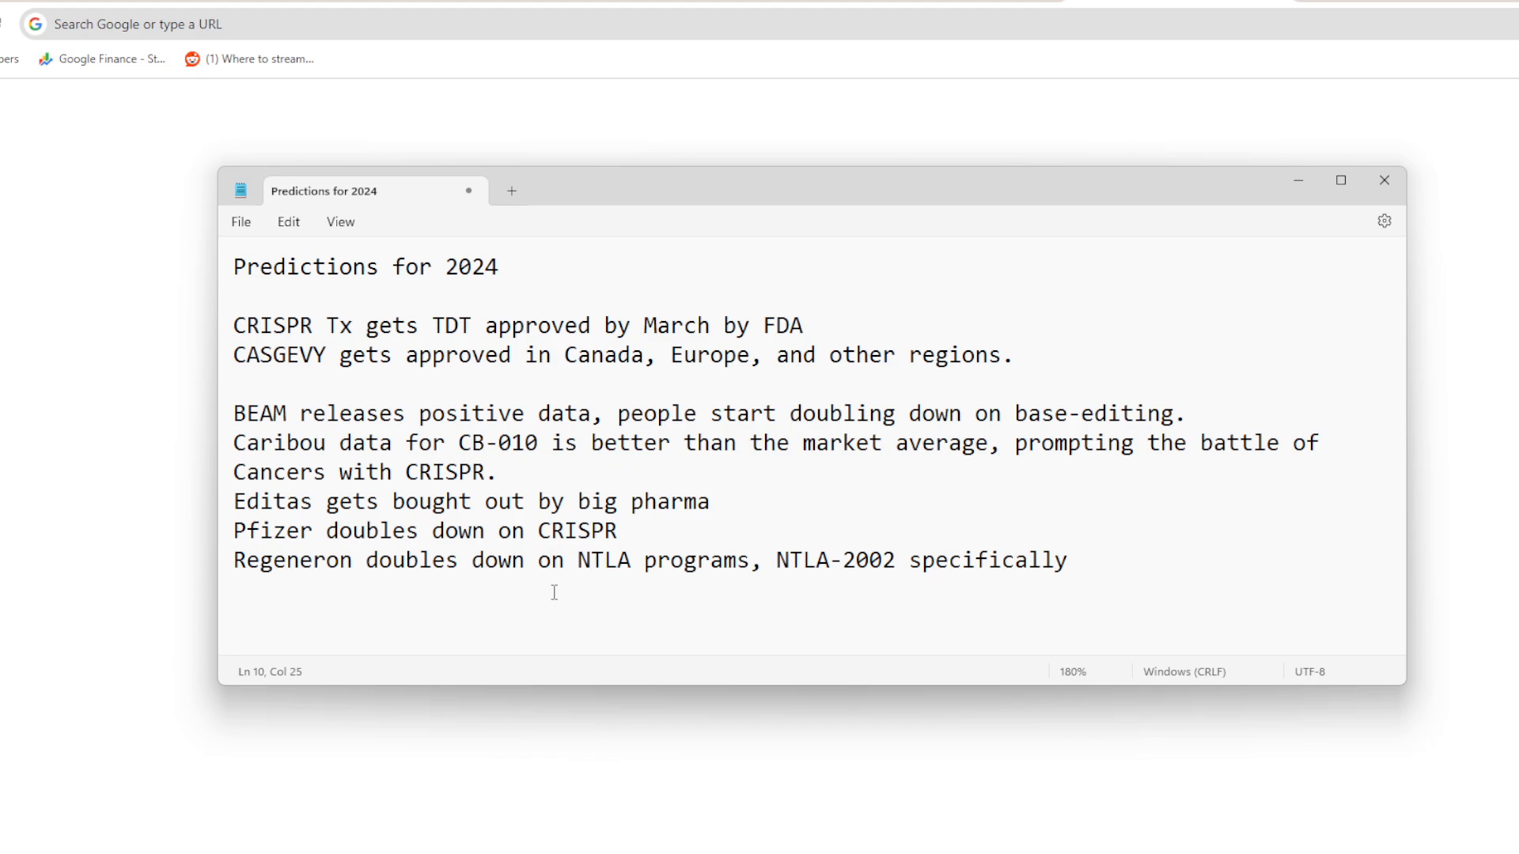
click(552, 560)
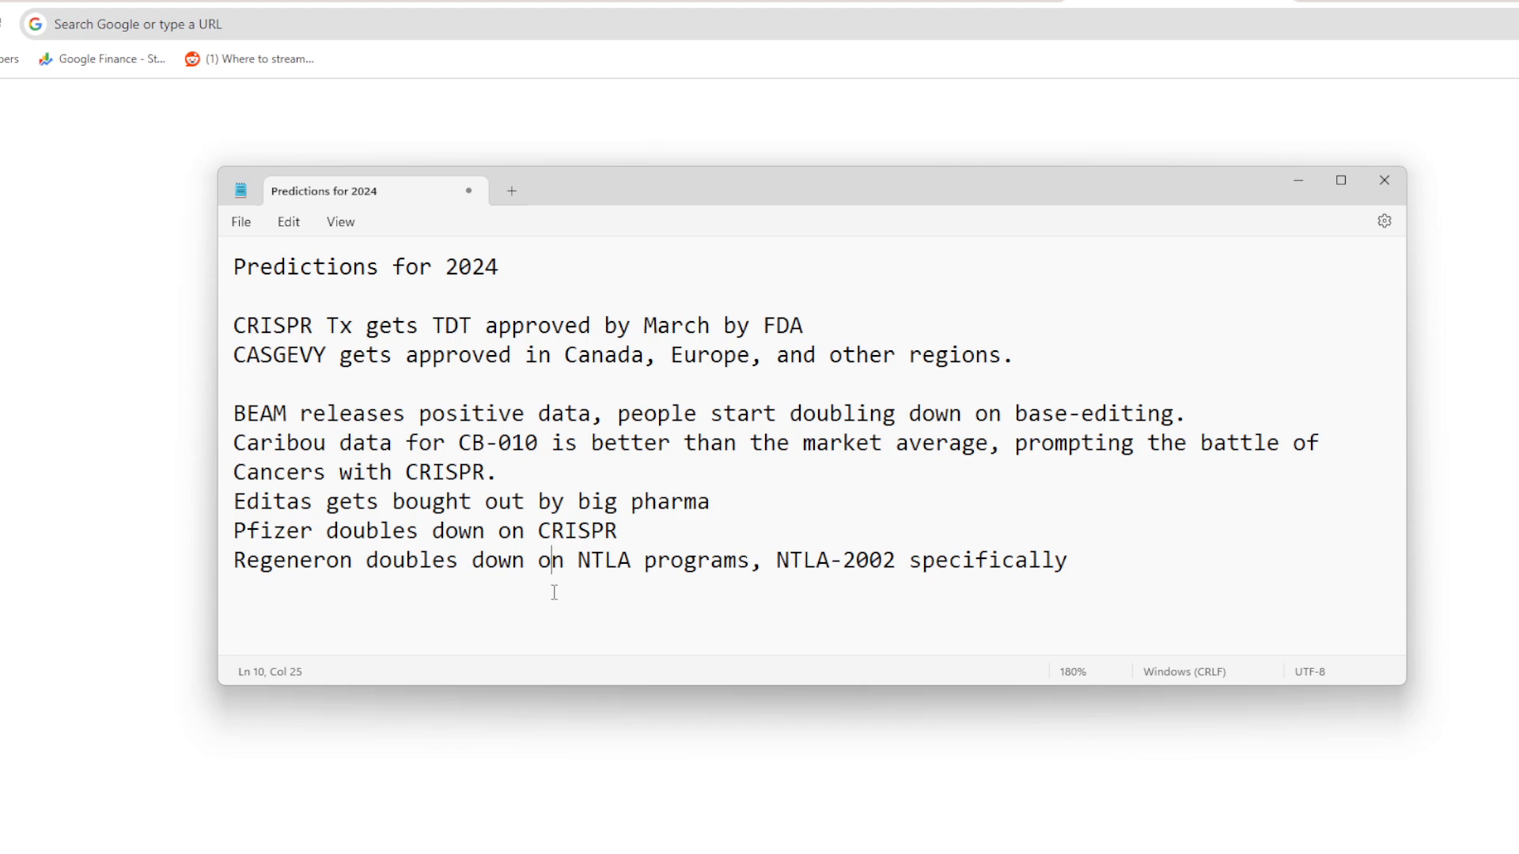
click(1069, 560)
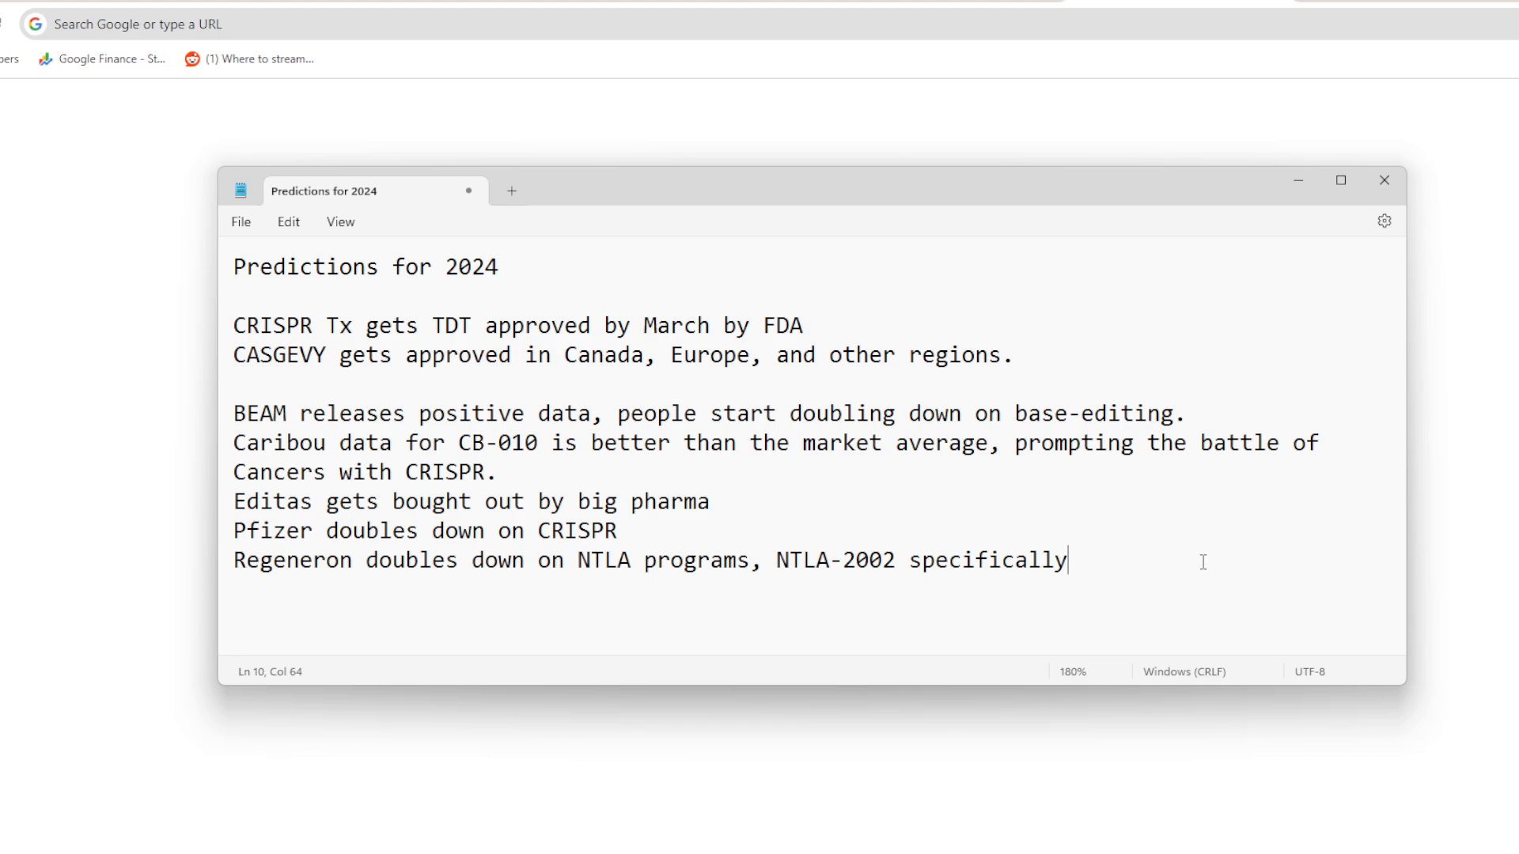
mouse_move(235, 172)
text(/)
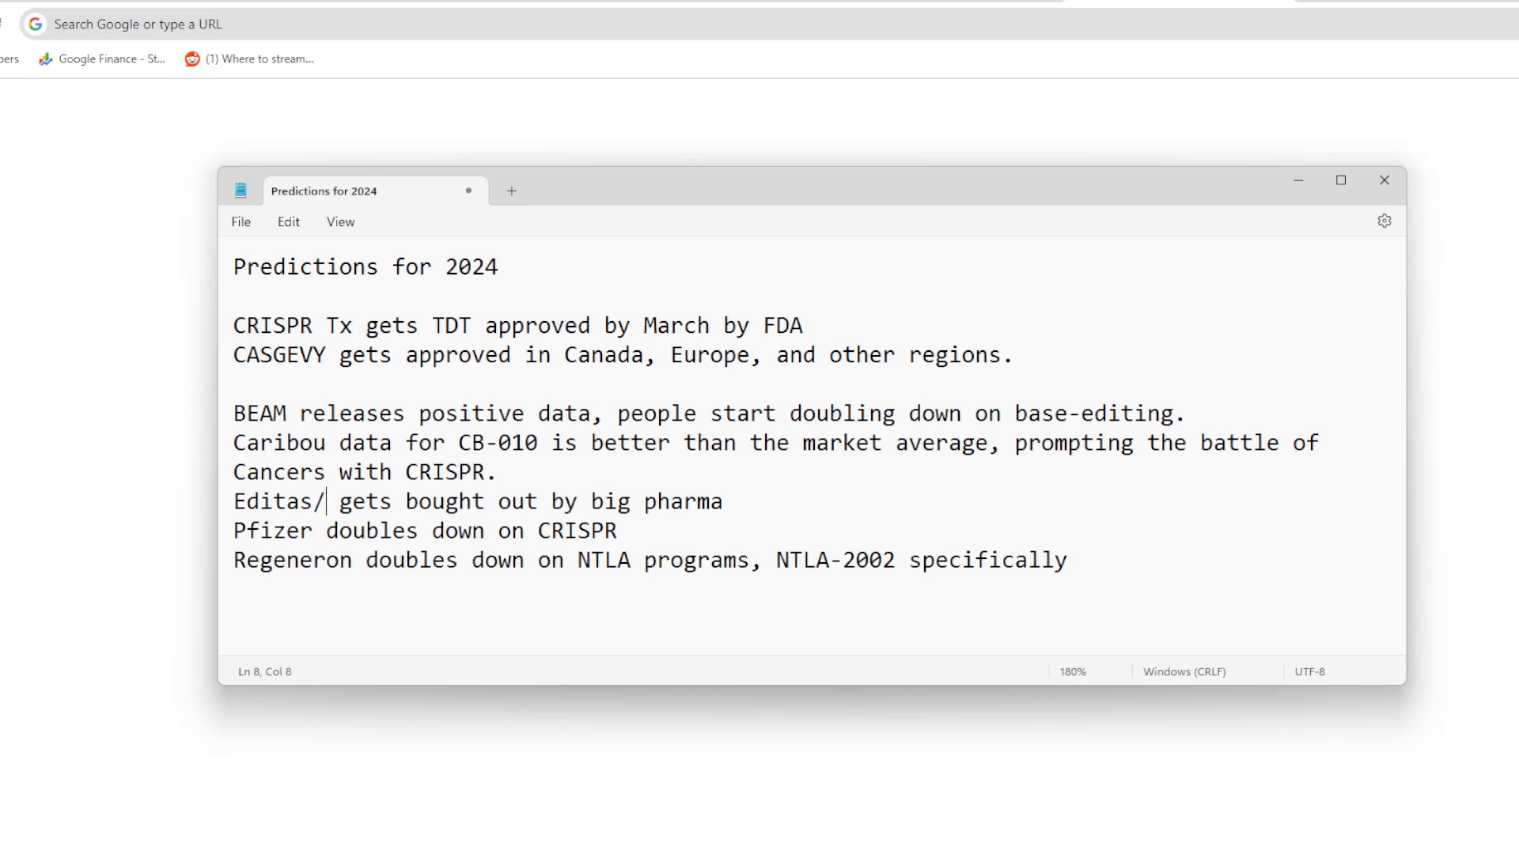
Step: Add '/GraphiteBio' after Editas, correcting the mistyped capitals
key(capslock)
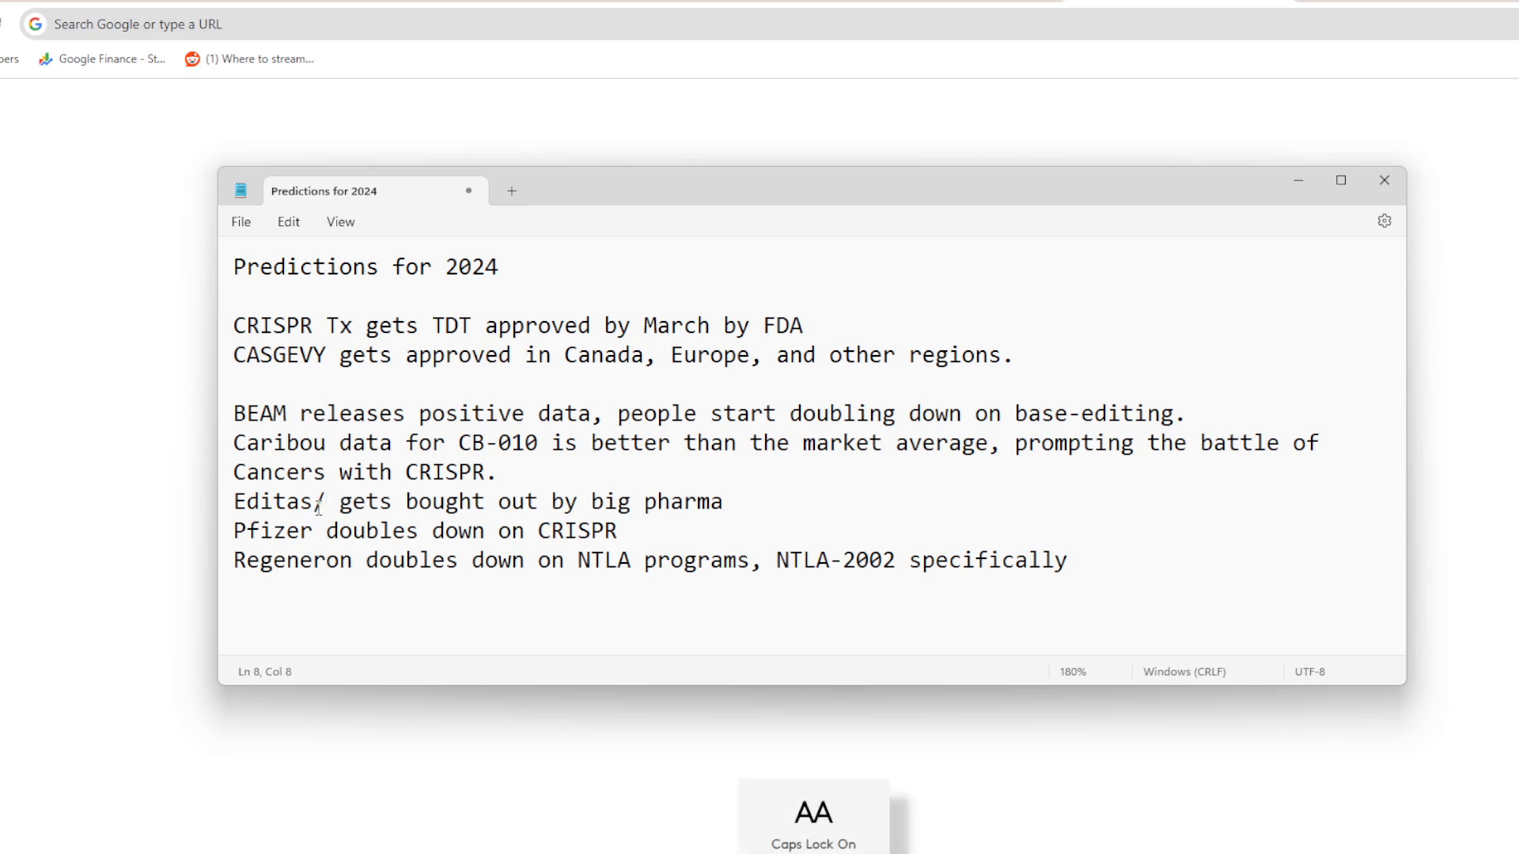
text(/GRPG)
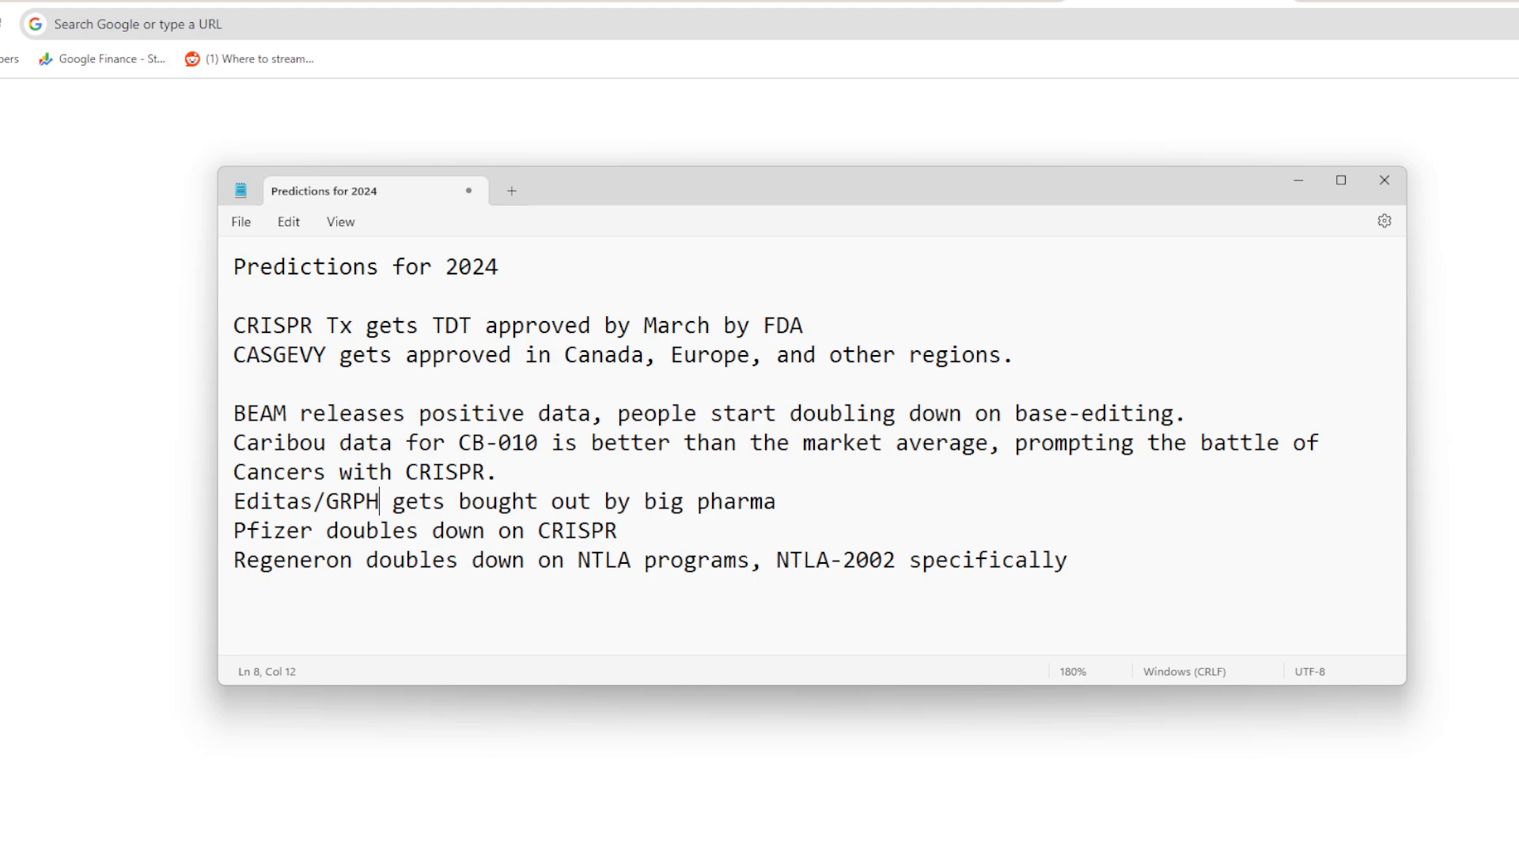
key(BackSpace)
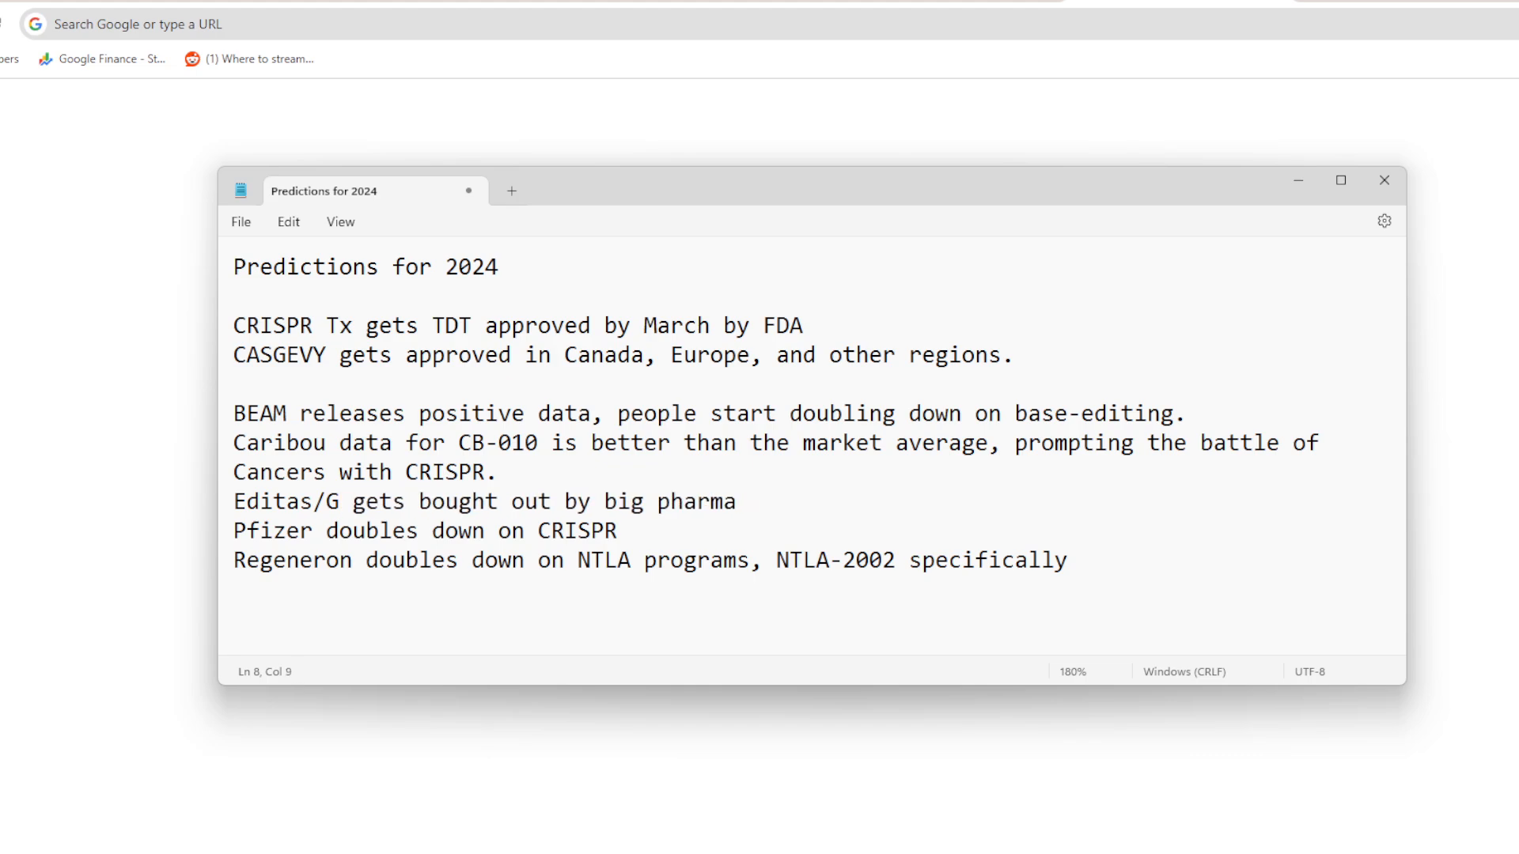
text(raphite)
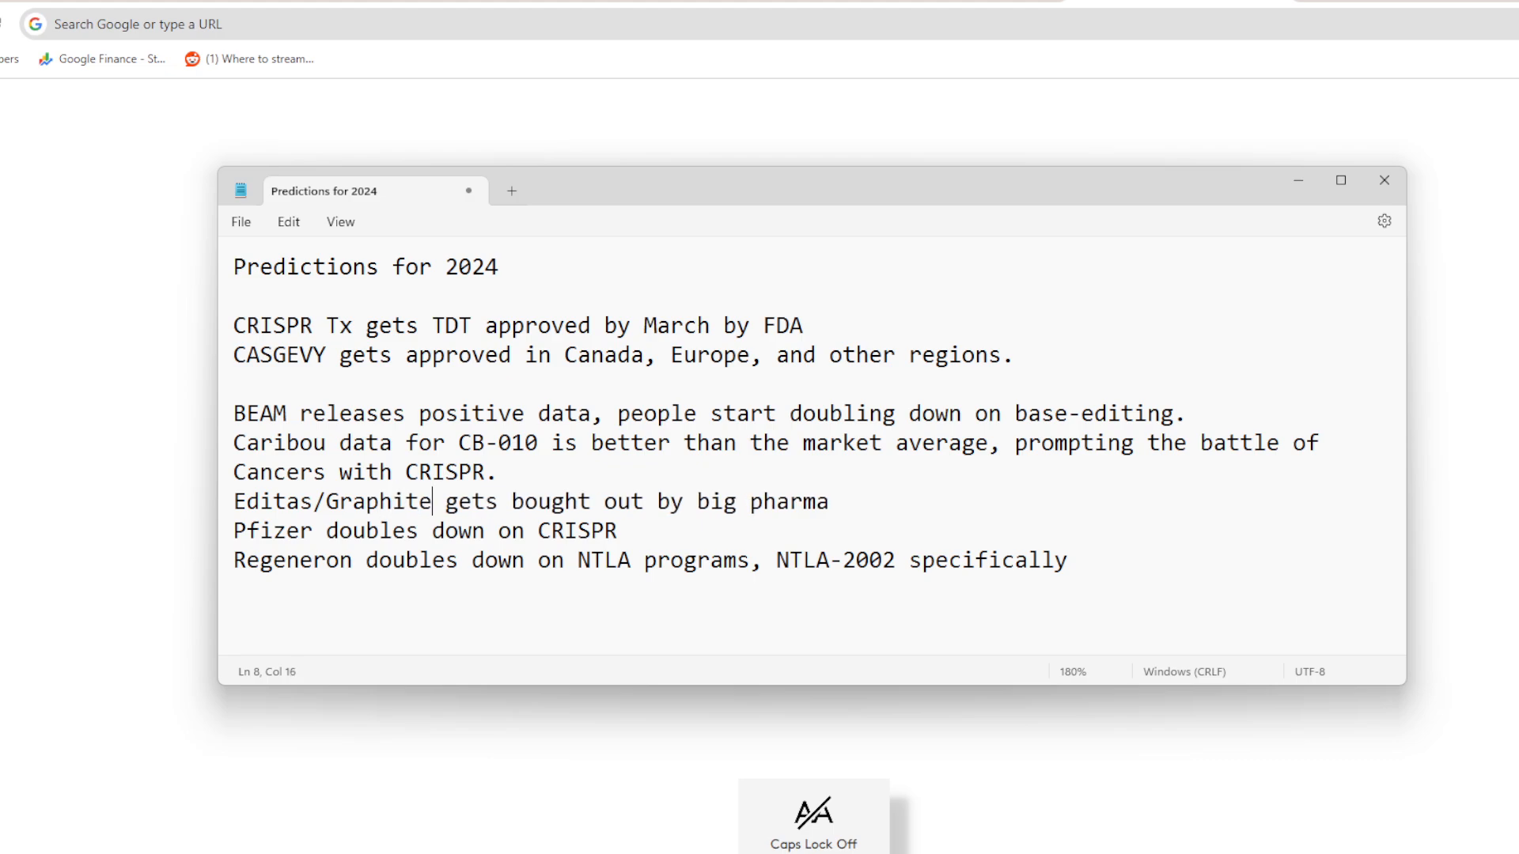
text(Bio)
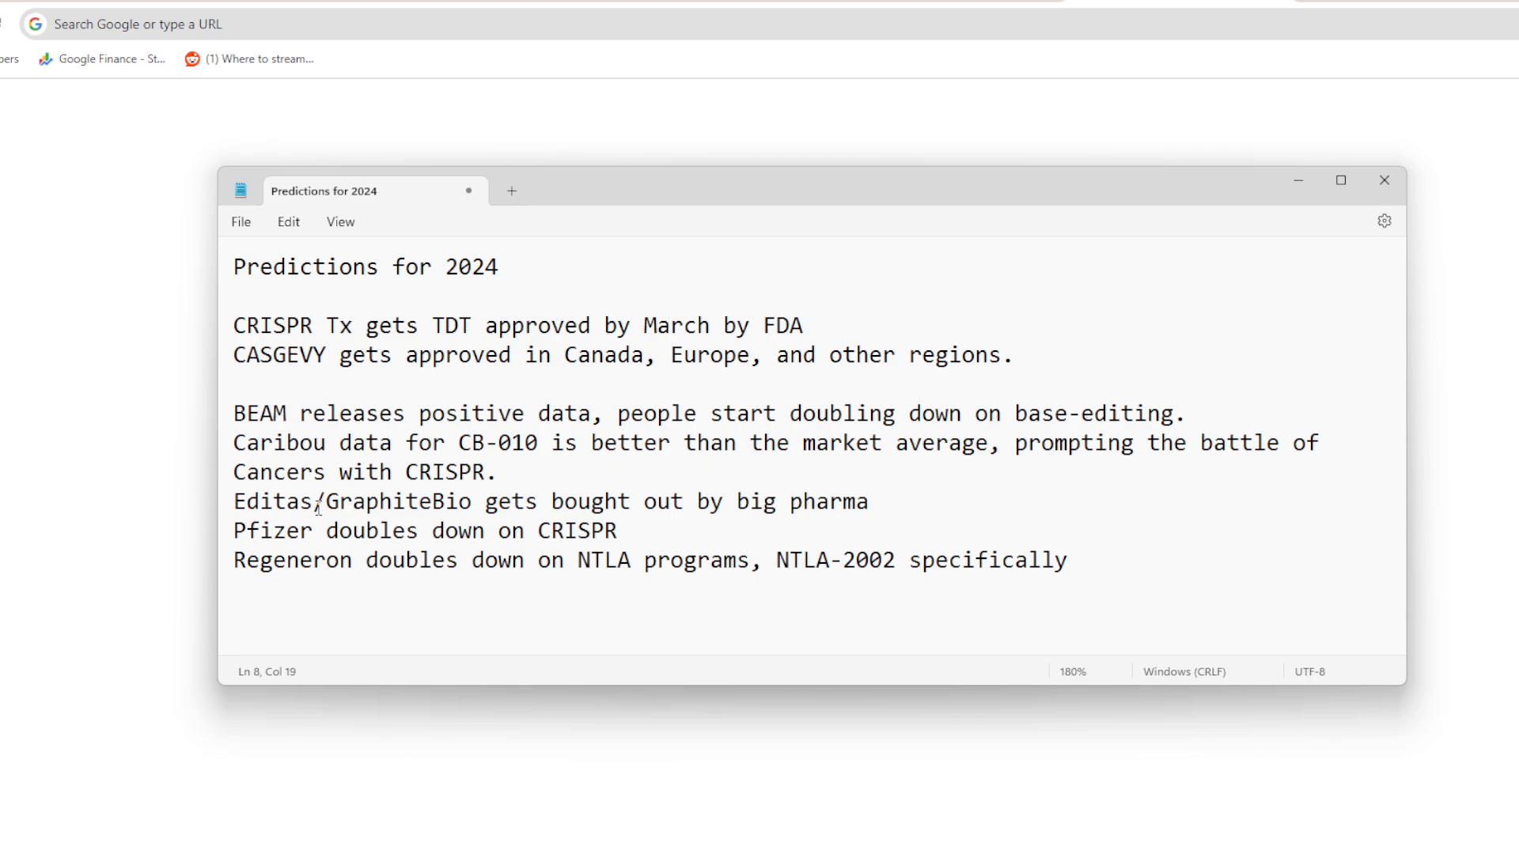
Step: Add '65' right after GraphiteBio in the Editas buyout line
text(65)
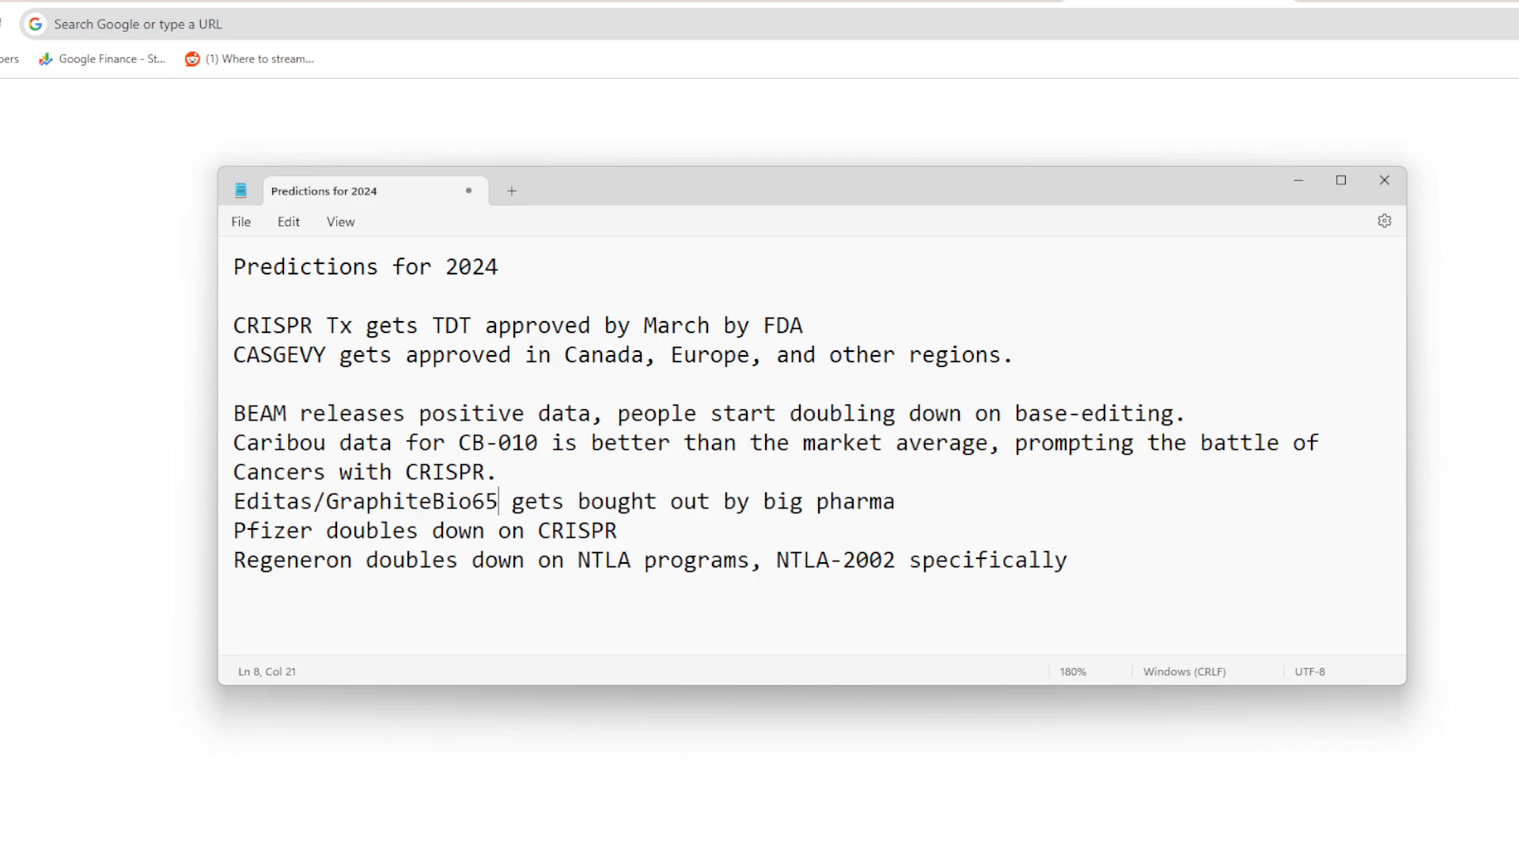